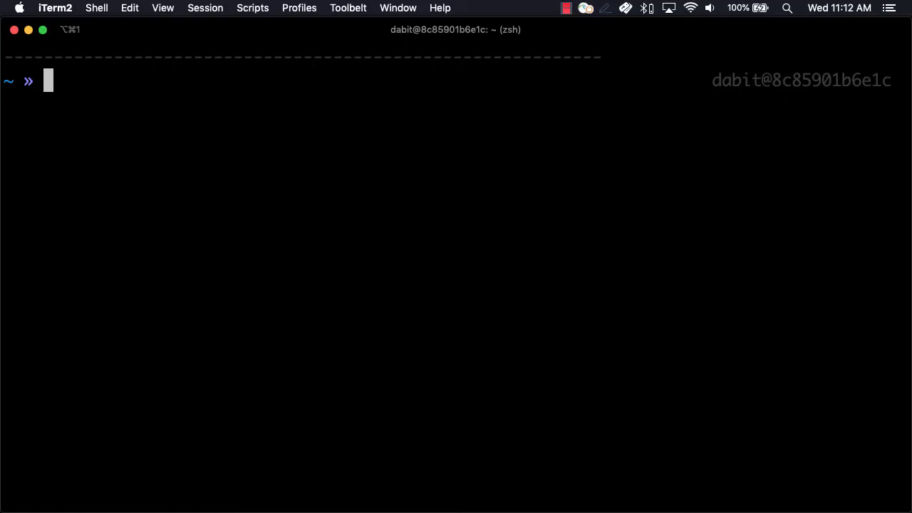
- Run npx create-react-app ampml to scaffold a new React app
text(npx)
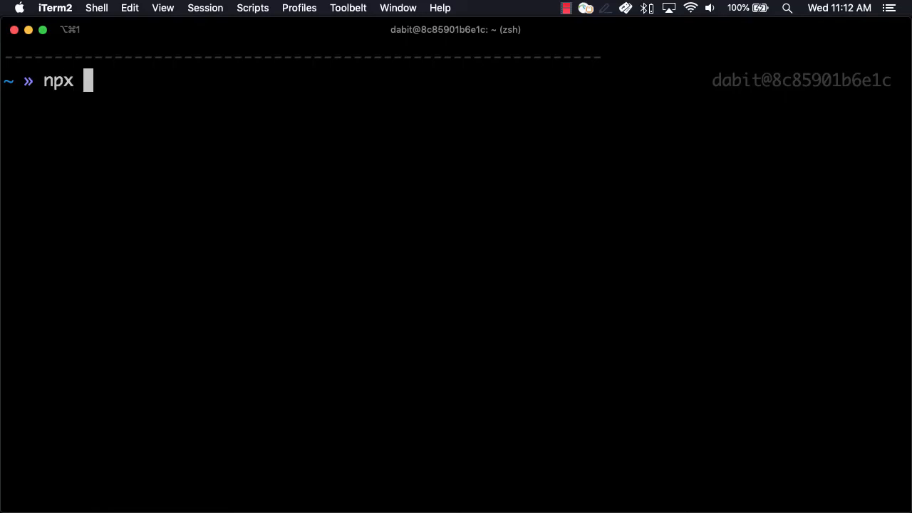
text(create-react-)
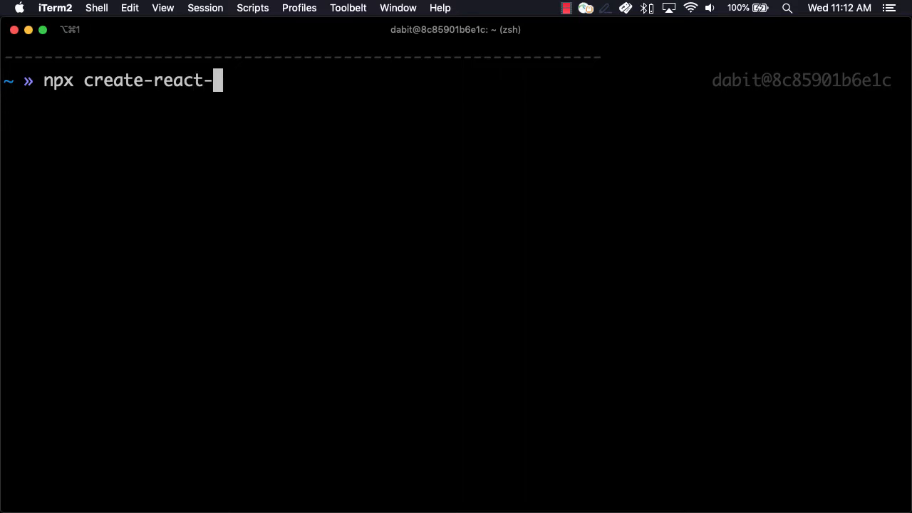
text(app ampml)
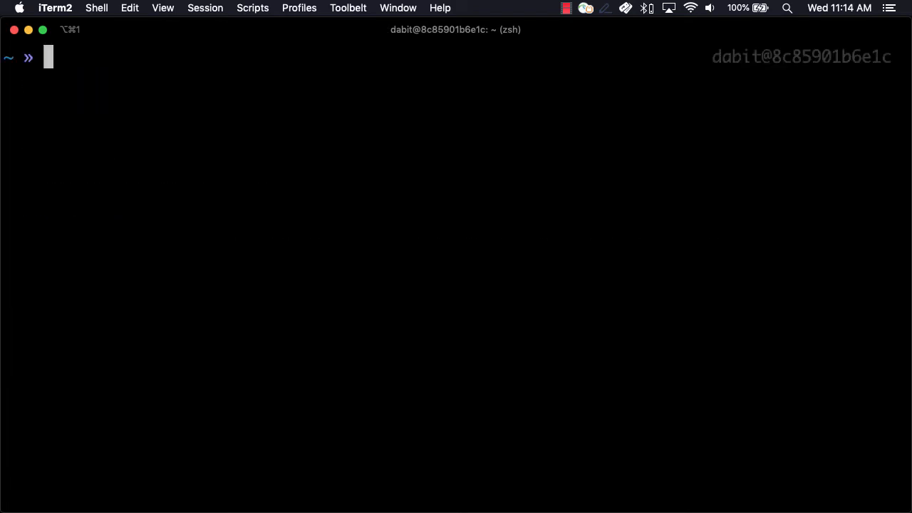
- Initialize Amplify in ampml as a javascript React app with default paths and an AWS profile
text(cd ampml)
text(amplify i)
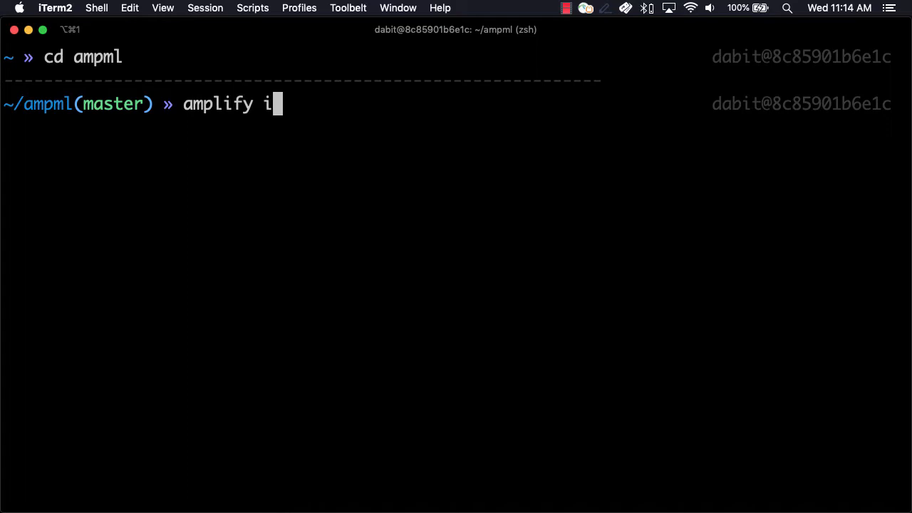
key(enter)
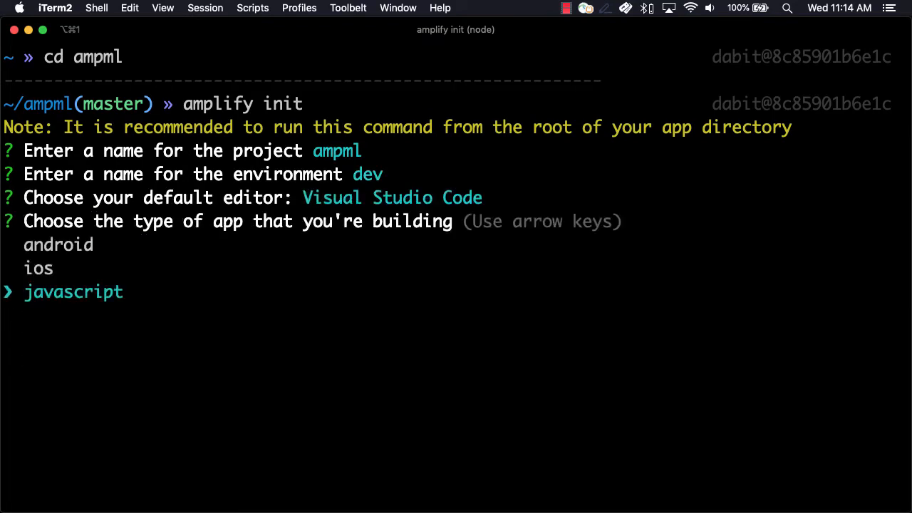
key(enter)
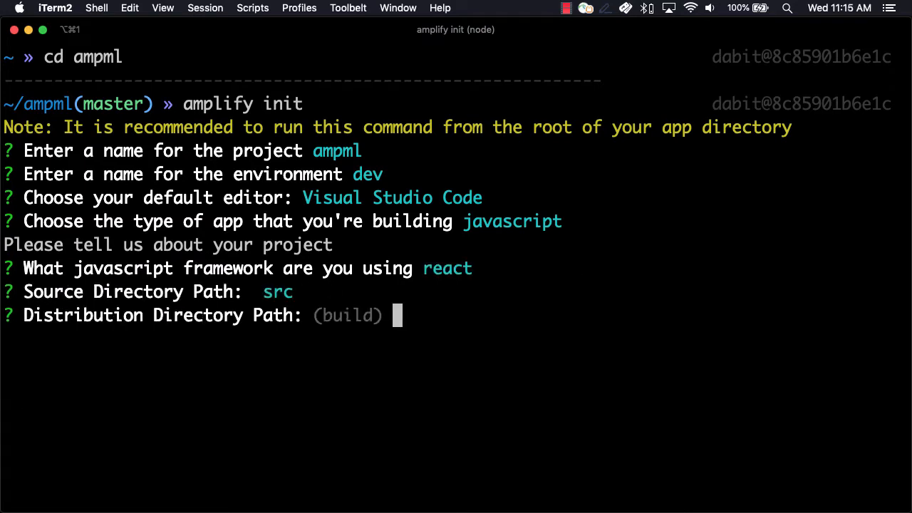
key(enter)
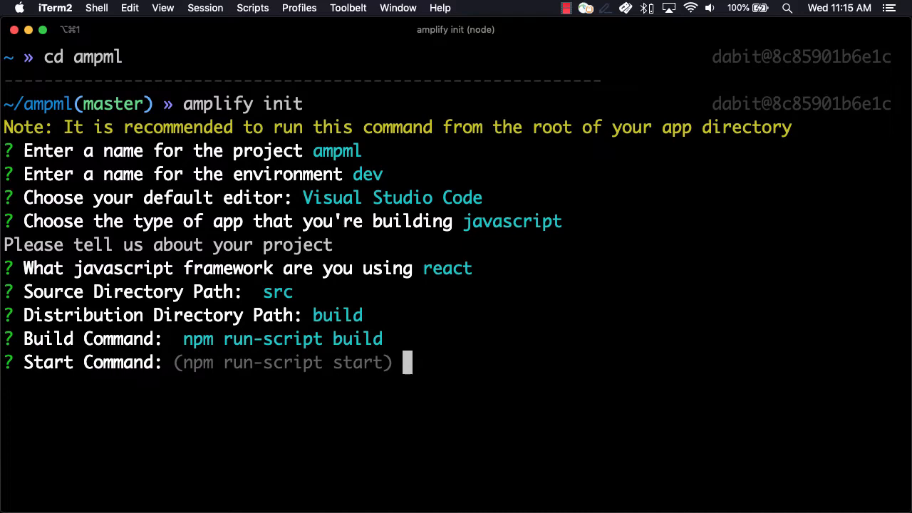
key(enter)
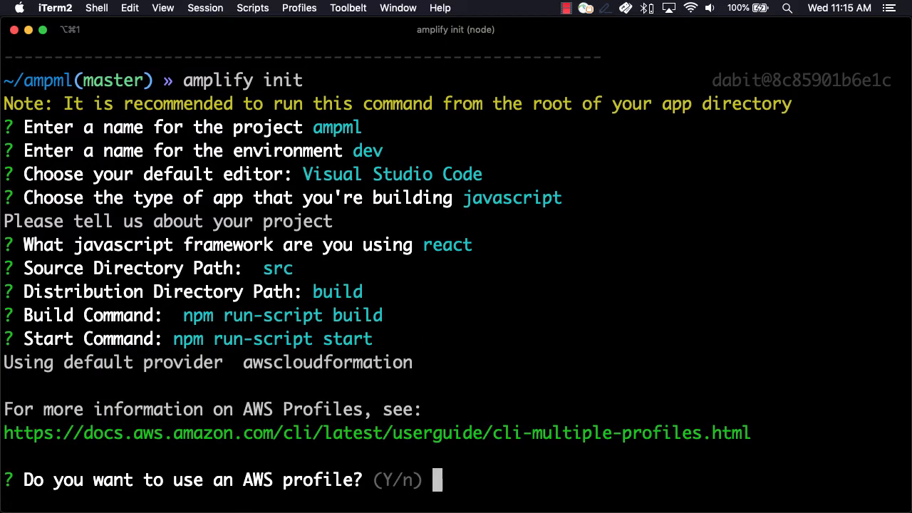
text(Yes)
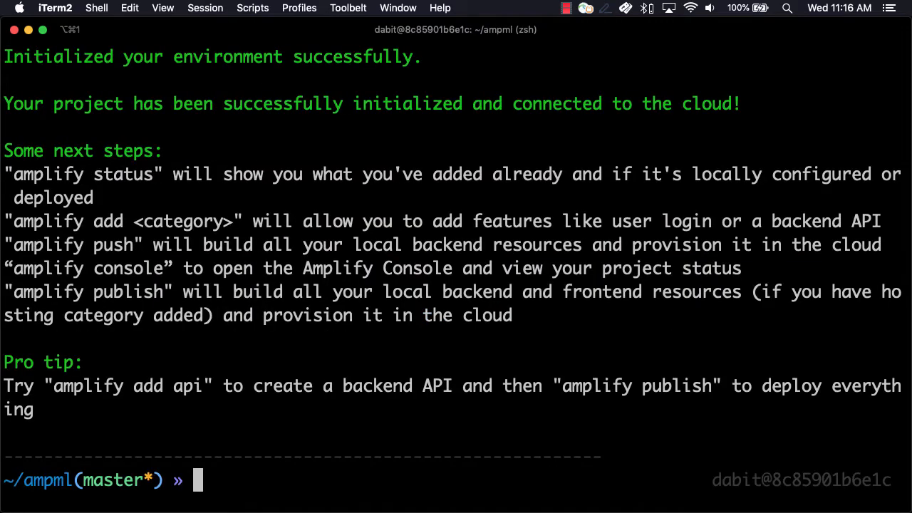
- Add Amplify auth using the default configuration and username sign-in
text(amplify add auth)
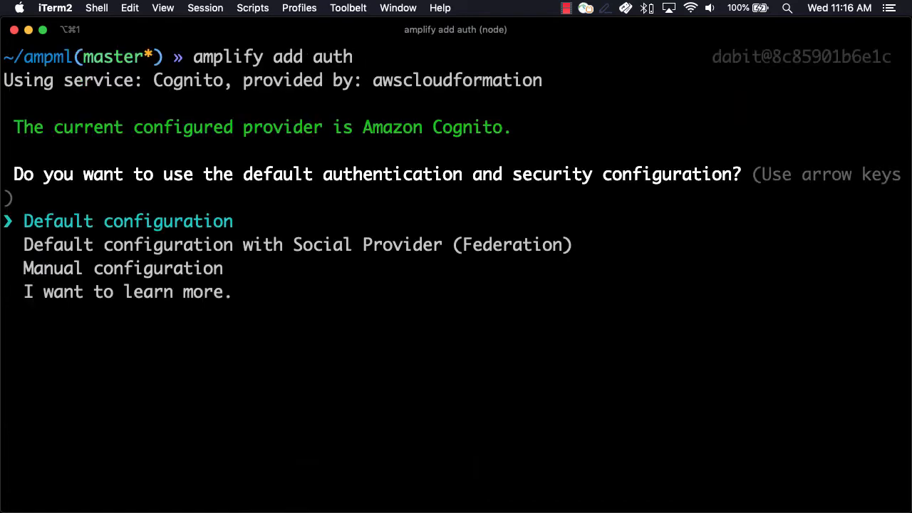
key(enter)
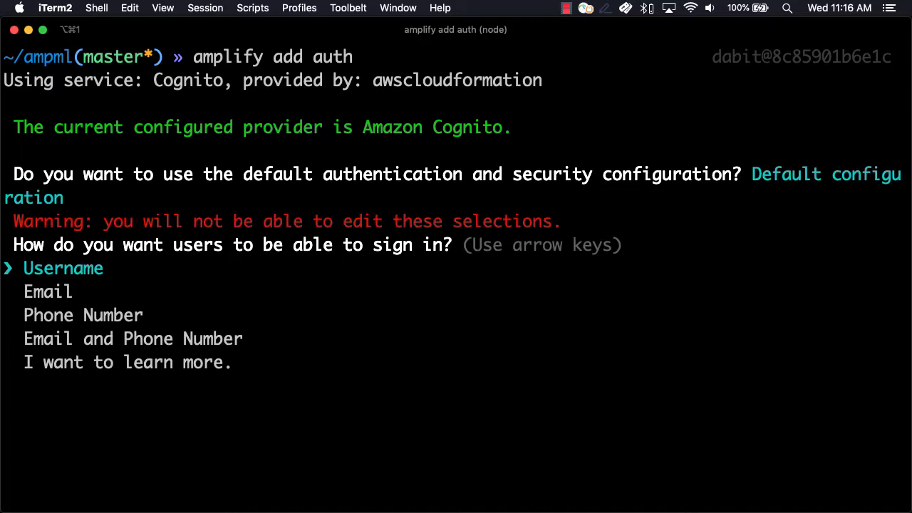
key(enter)
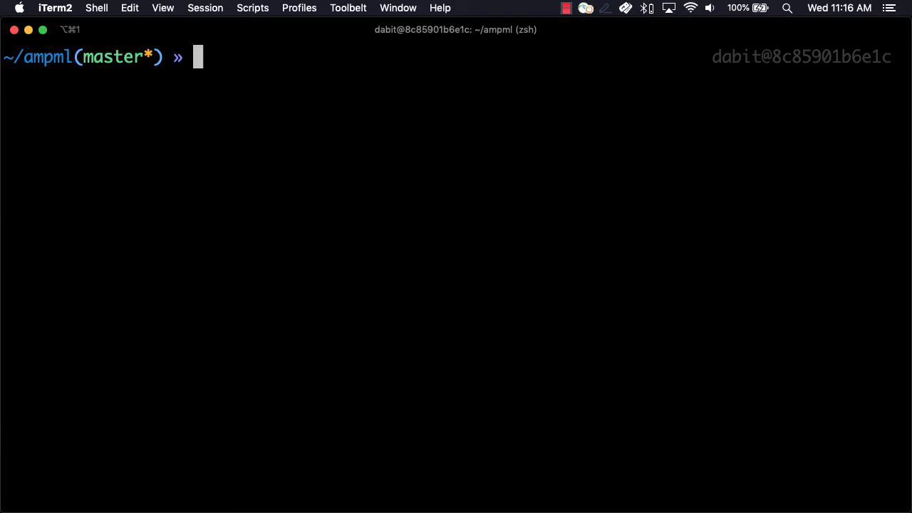
- Add a Convert translate-text predictions resource with the default name and English source
text(amplify add predictions)
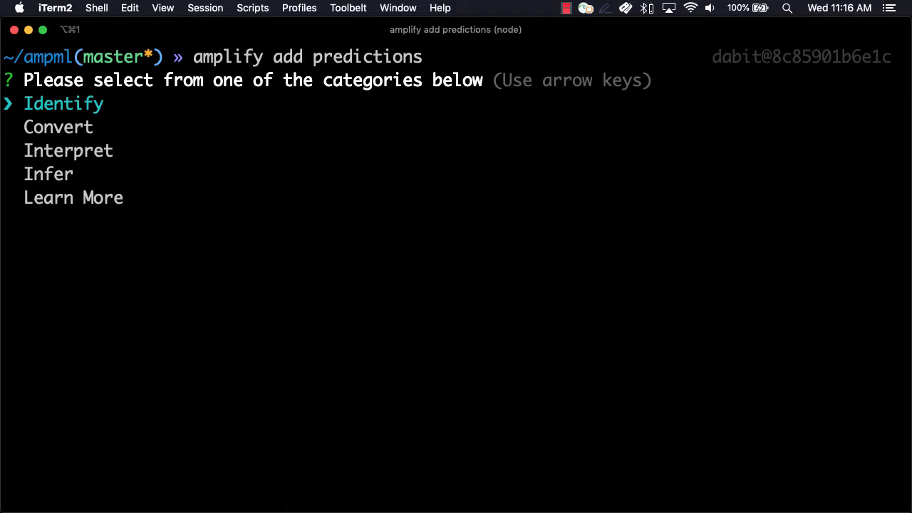
key(down)
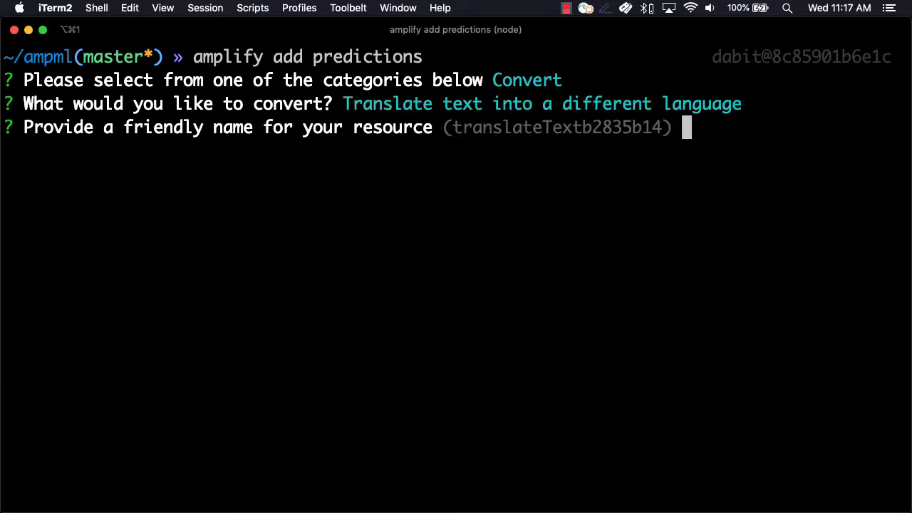
key(enter)
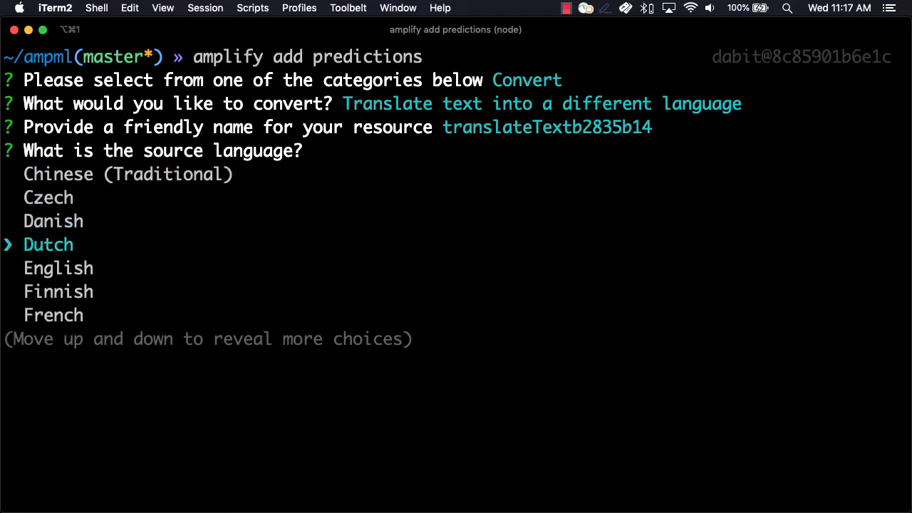
key(down)
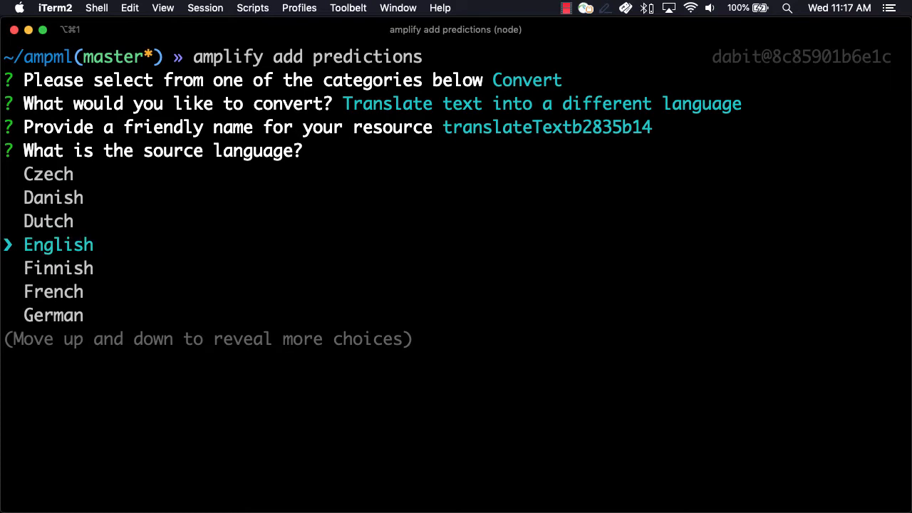
key(enter)
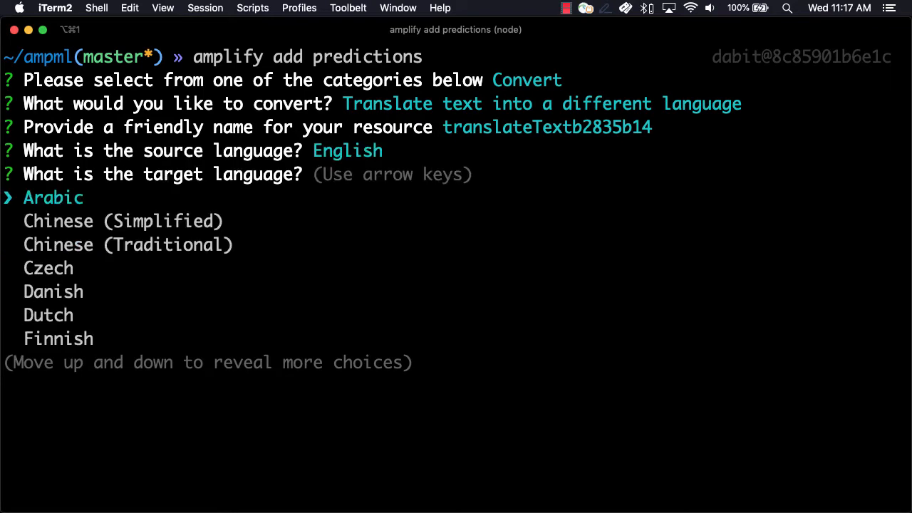
- Set Dutch as target language, grant auth and guest access, then type amplify push
key(down)
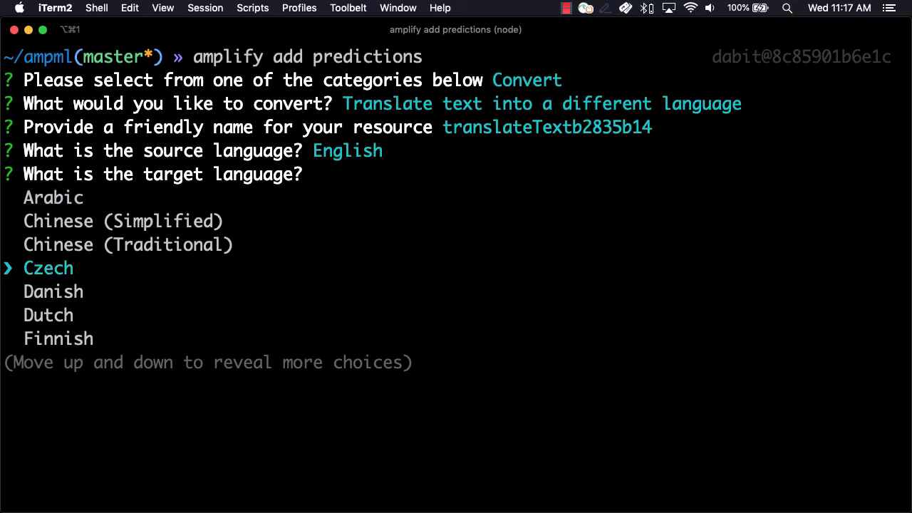
key(Down)
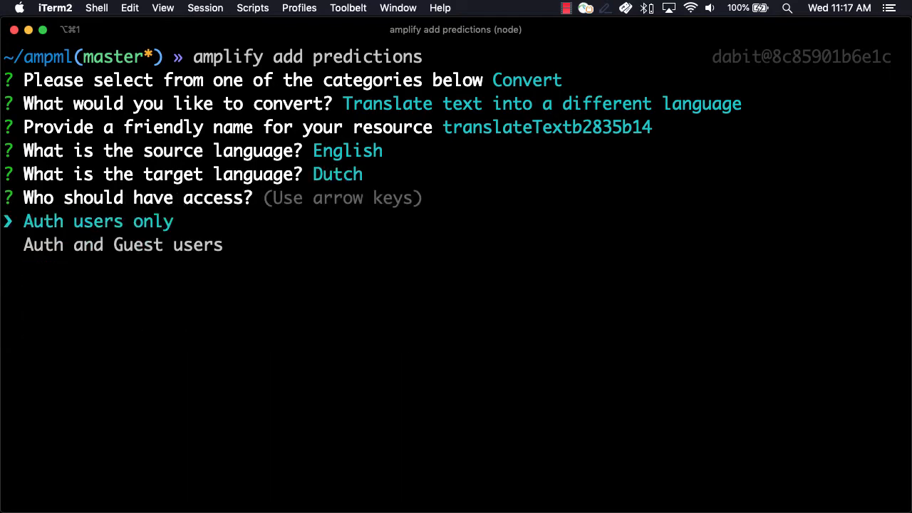
key(Down)
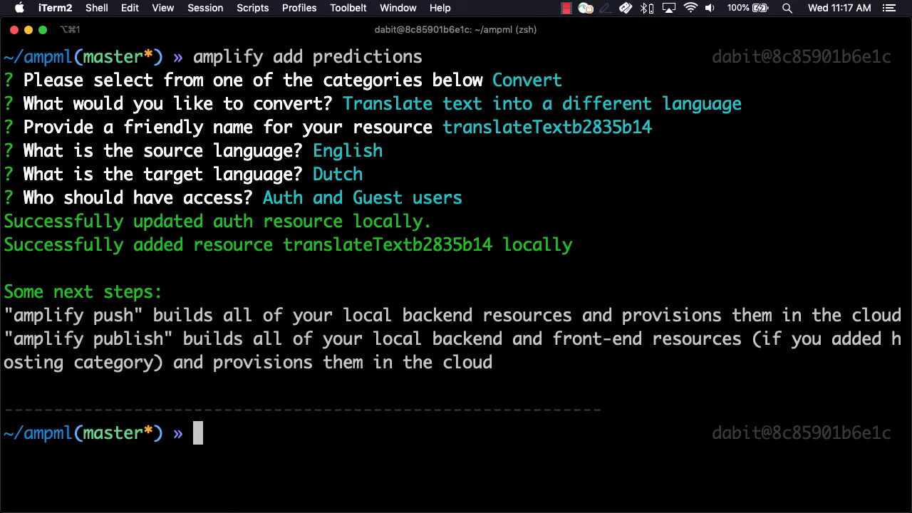
text(amplify push)
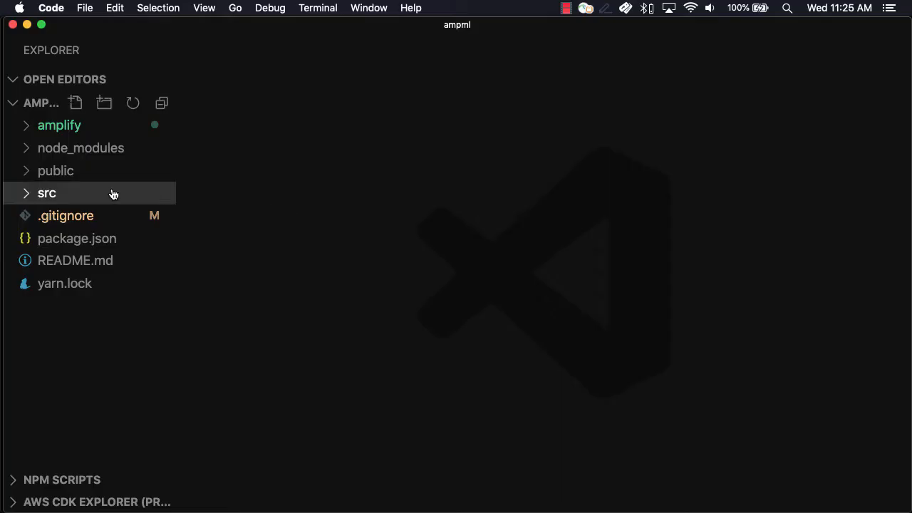
- In index.js, import Amplify from 'aws-amplify' and config from './aws-exports'
click(47, 193)
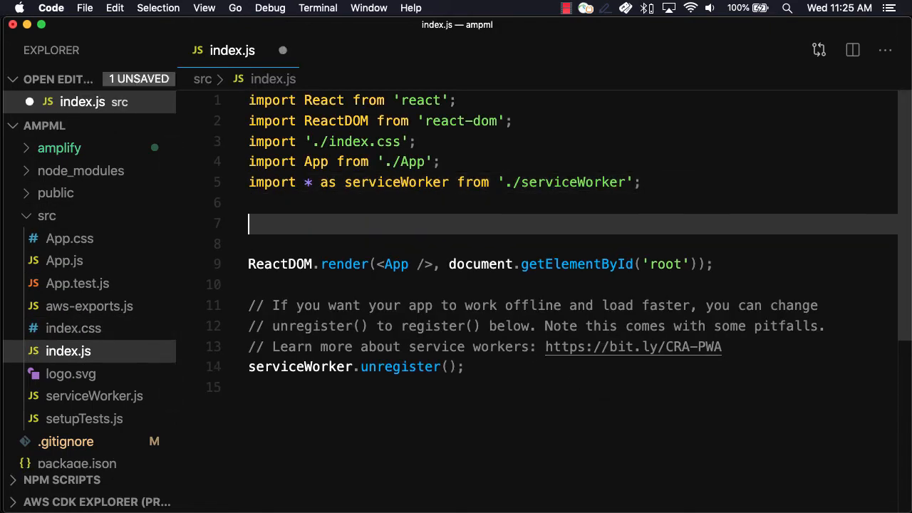
text(import Amp)
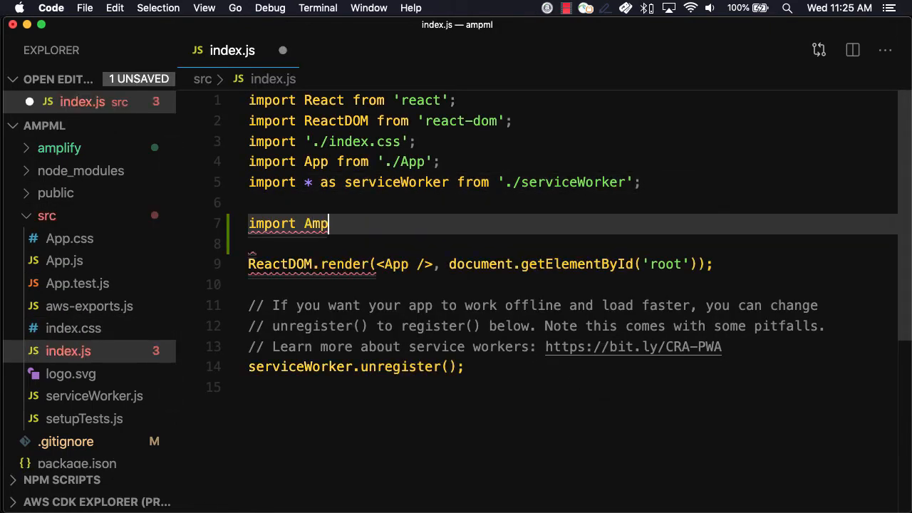
text(lify from 'aws-)
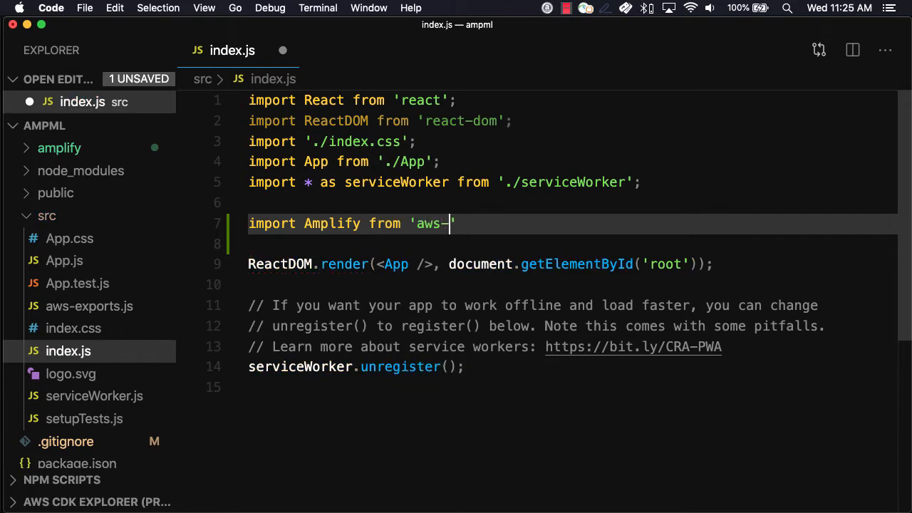
text(amplify')
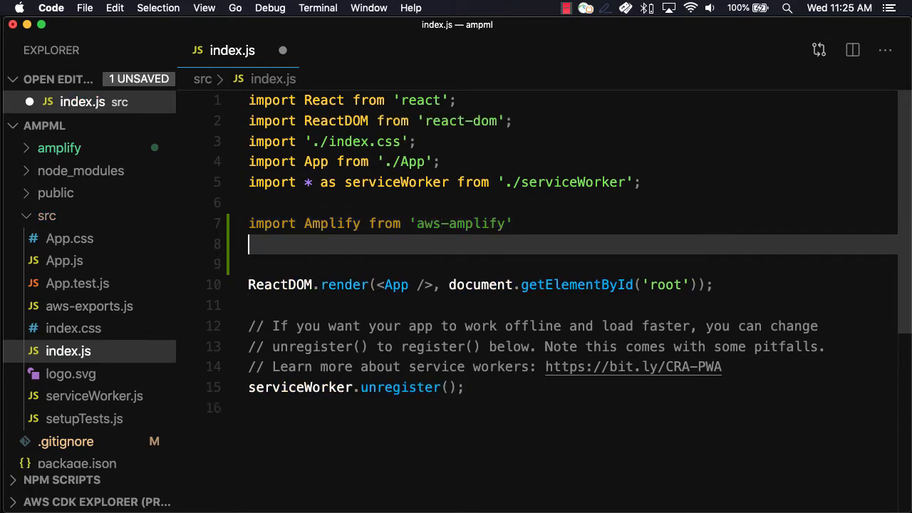
text(import config f)
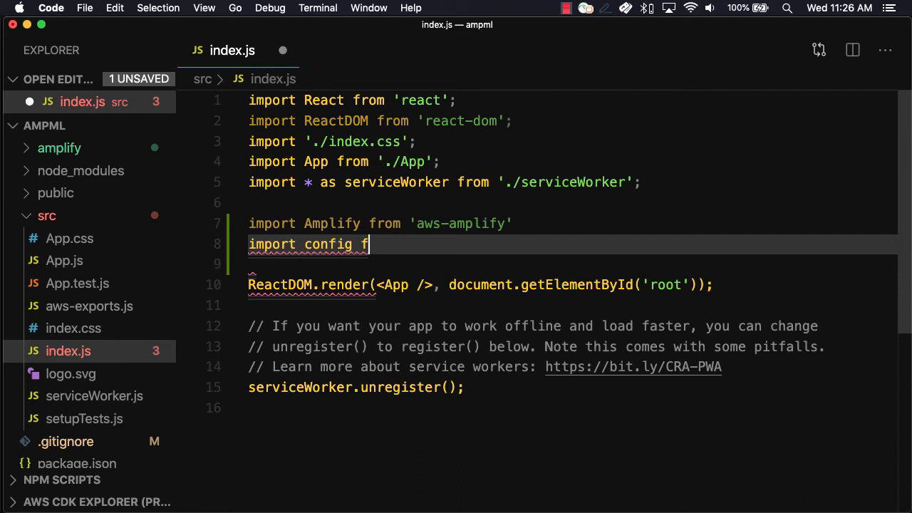
text(rom './aws-expo)
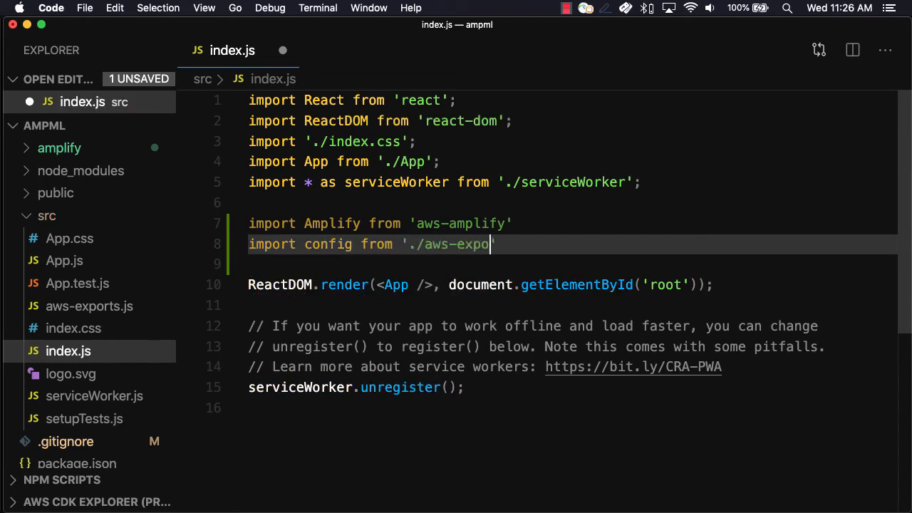
text(import {)
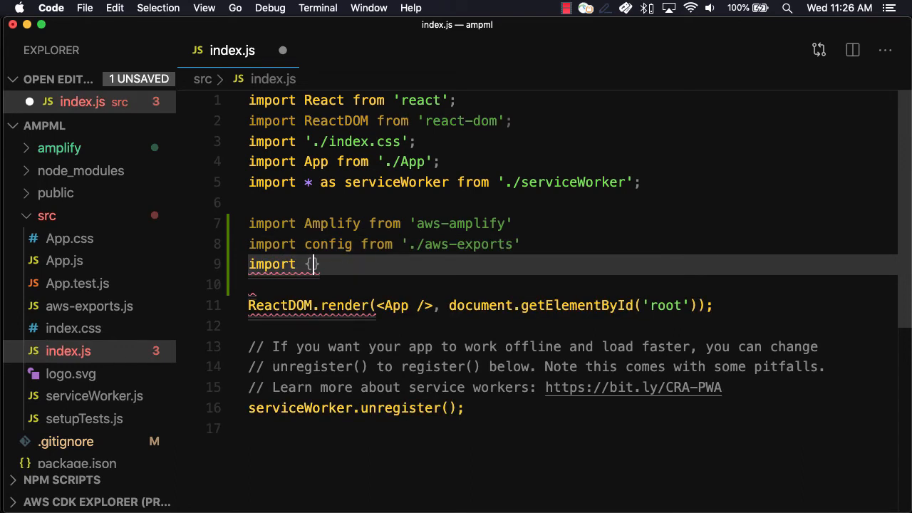
text(AmazonA)
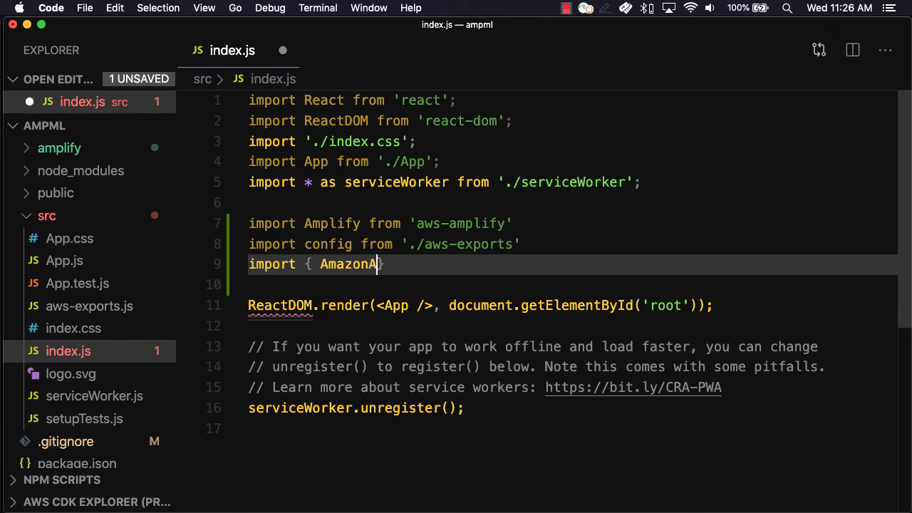
text(IPredictionsProvide)
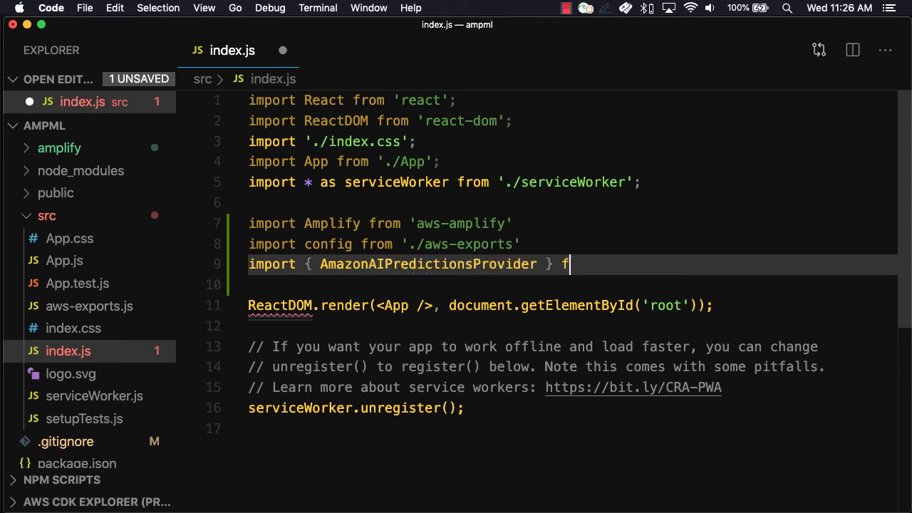
text(rom '@aws-')
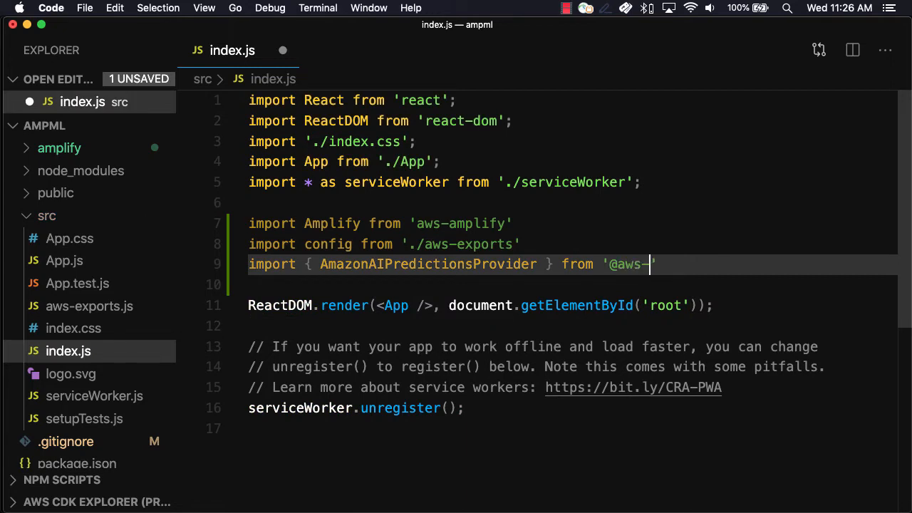
text(amplify/predic)
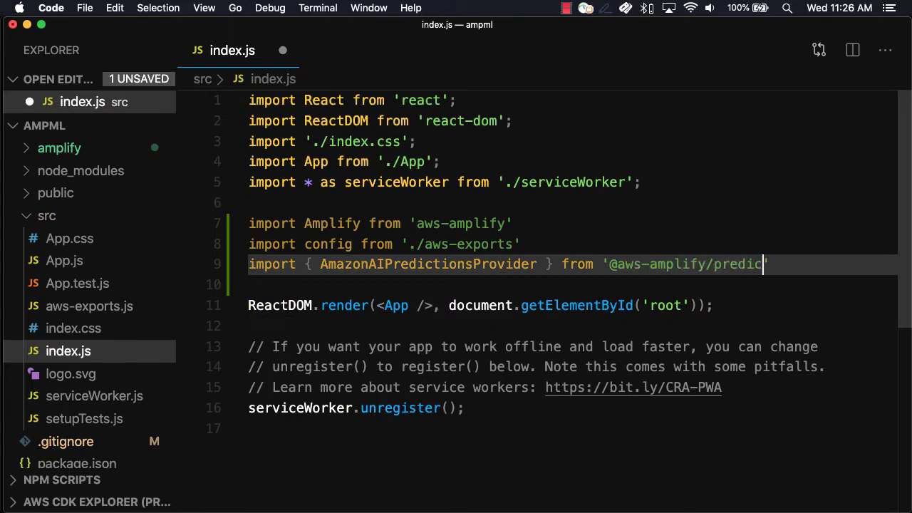
text(tions')
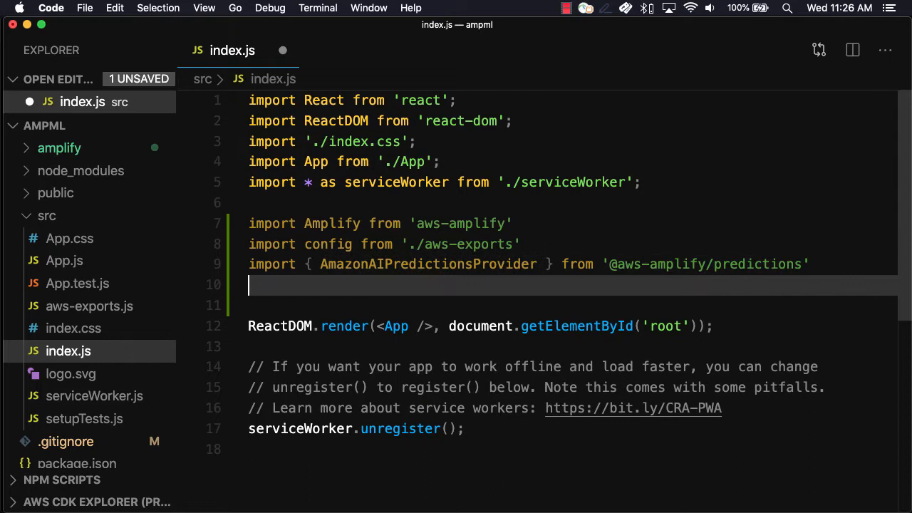
- Add Amplify.configure(config) and addPluggable(new AmazonAIPredictionsProvider()) to index.js, then save
text(Amplify)
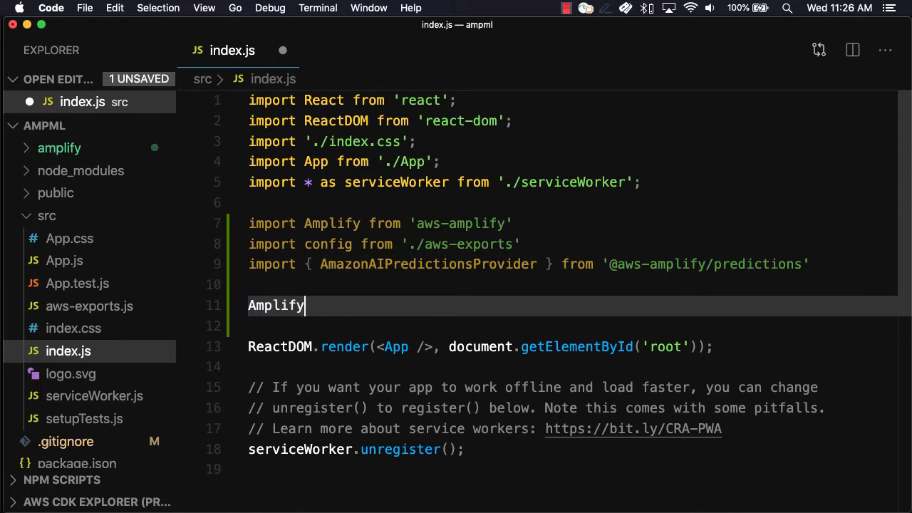
text(.configure)
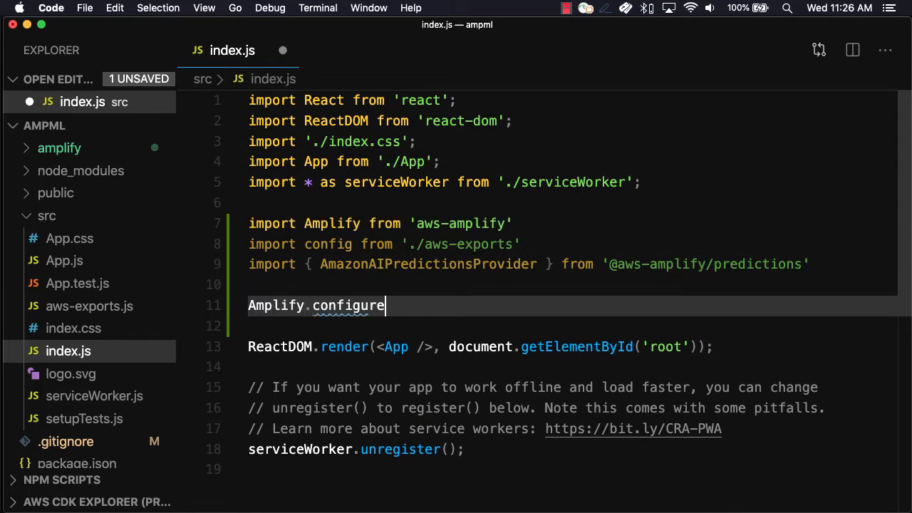
text((config))
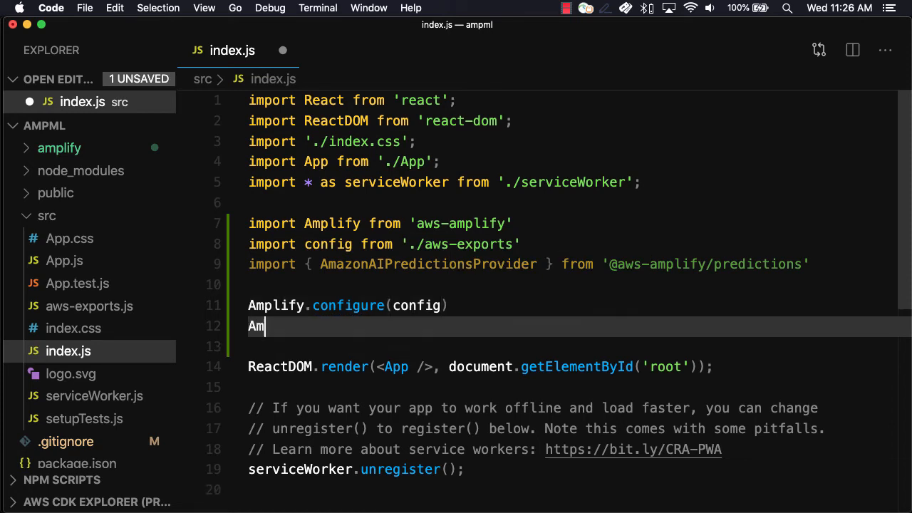
text(plify.add)
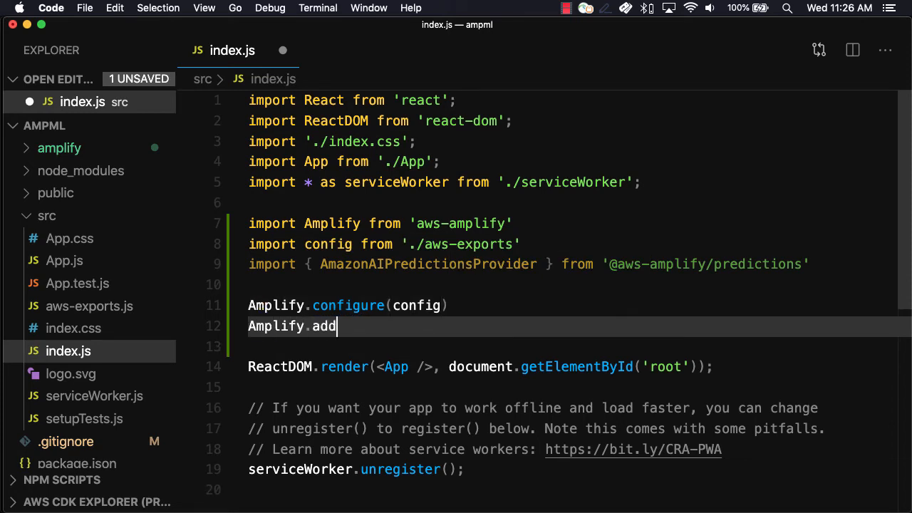
text(Pluggabl)
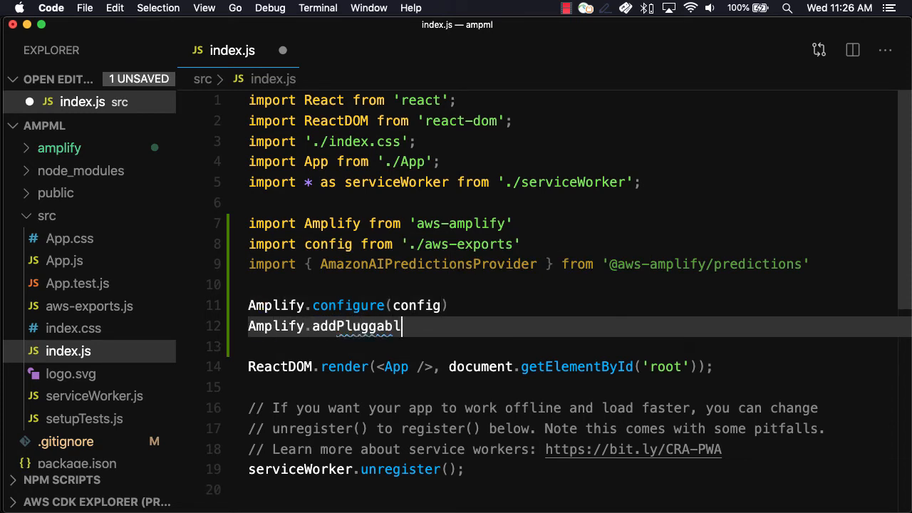
text(e())
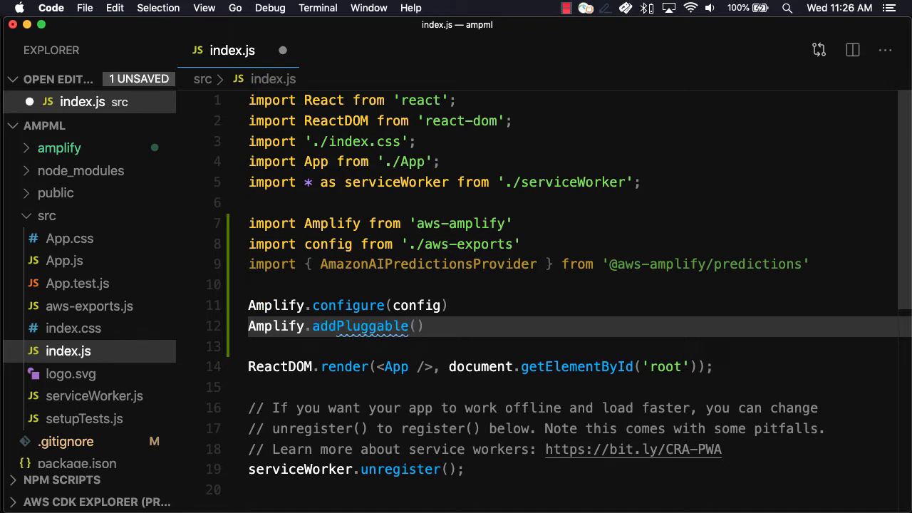
text(new A)
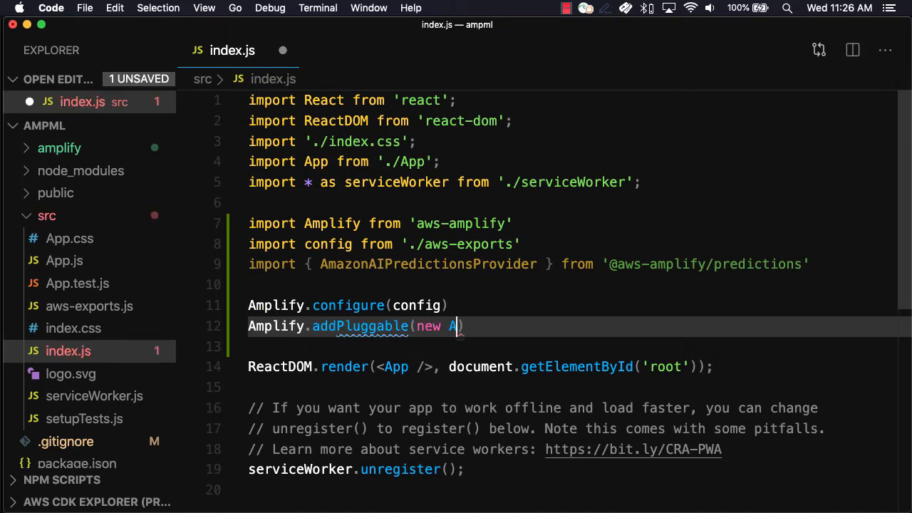
text(mazonAIP)
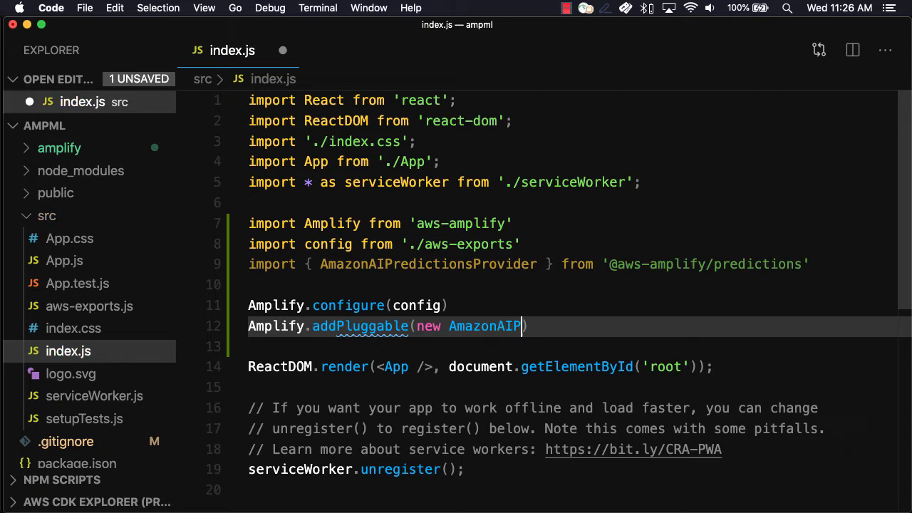
text(redictionsProvider()
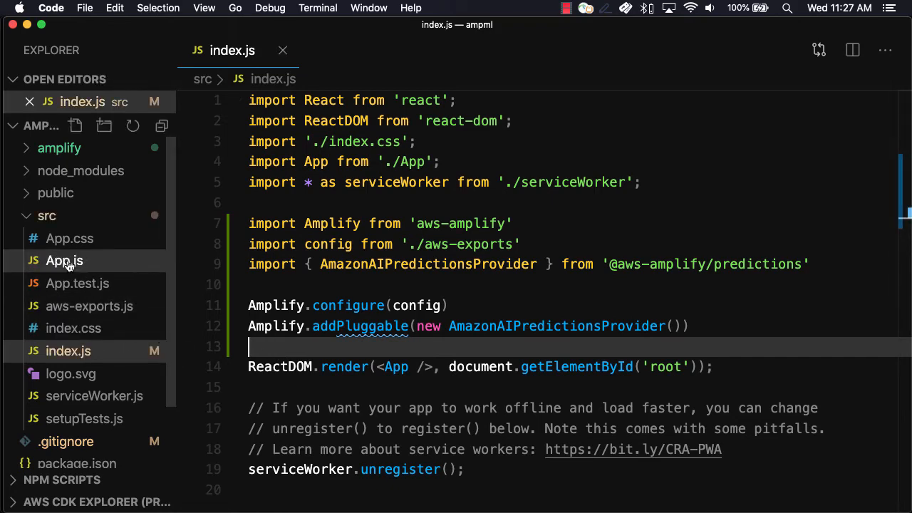
- In App.js, import useState from React and Predictions from 'aws-amplify'
click(63, 260)
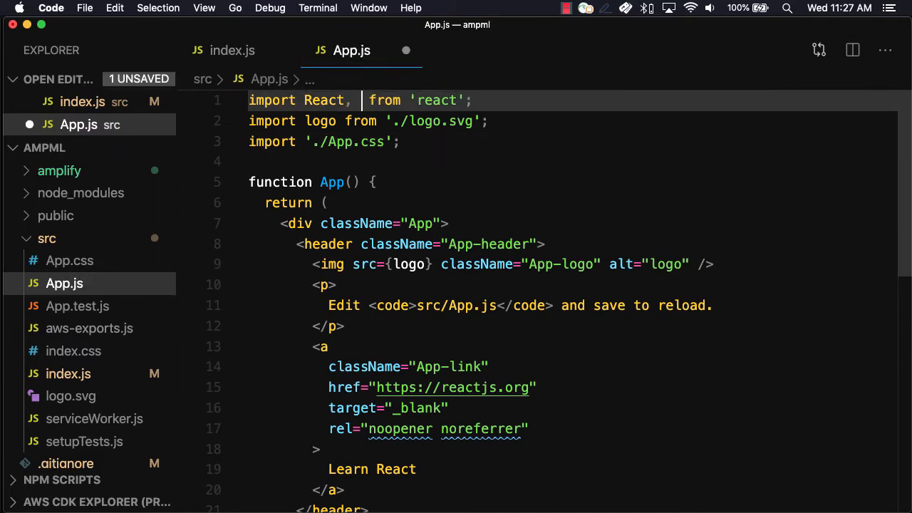
text({ useState })
text(import { Predictions } from ')
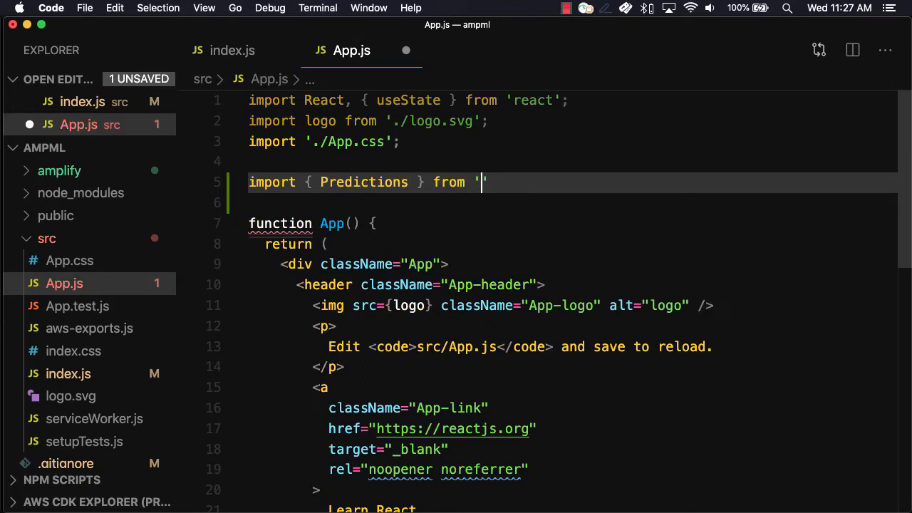
text(aws-amplify)
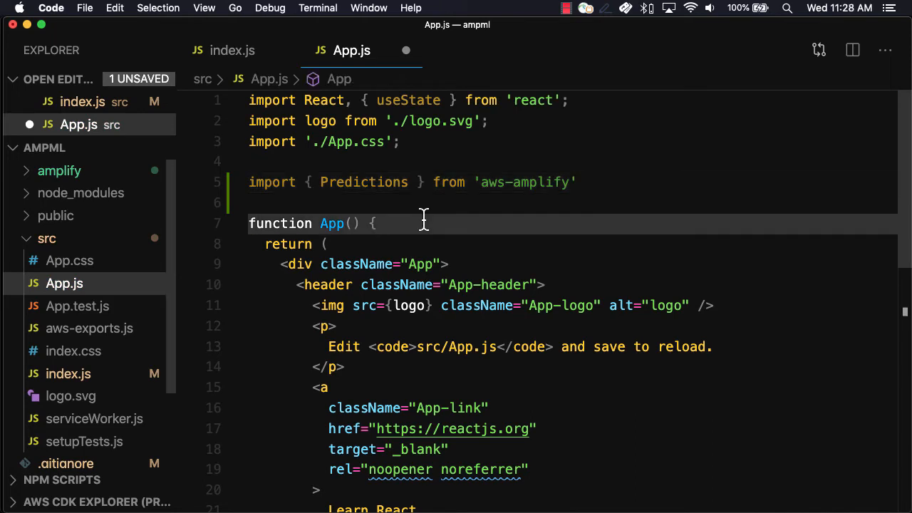
- Declare response state 'Ready to translate...' and text state 'write to translate...' with useState
text(const [r)
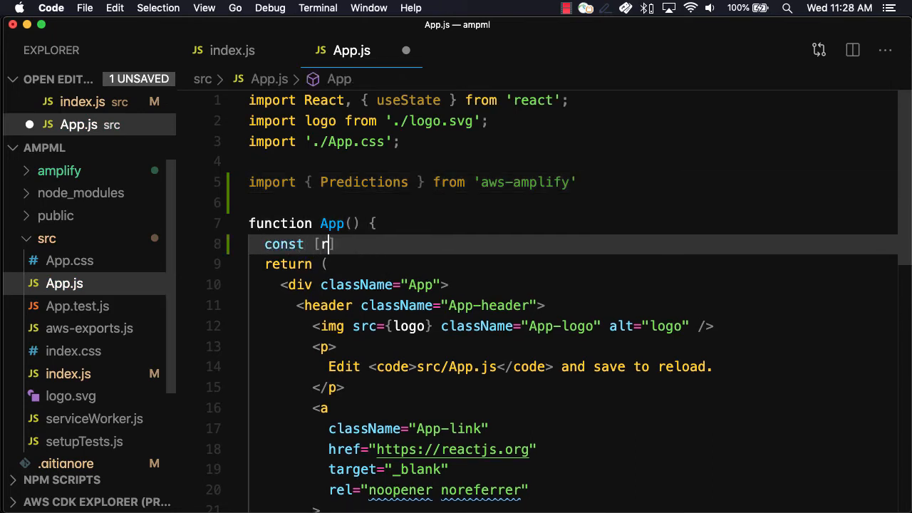
text(esponse, set)
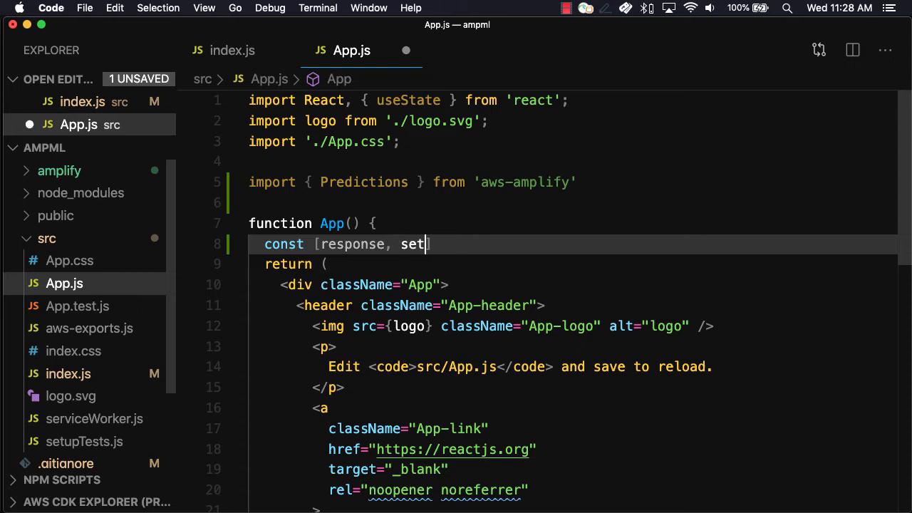
text(Response])
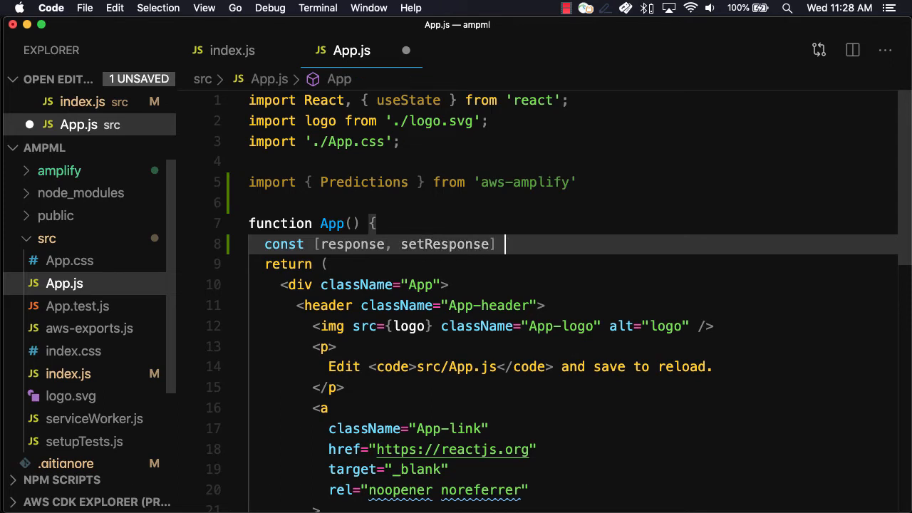
text(= useState)
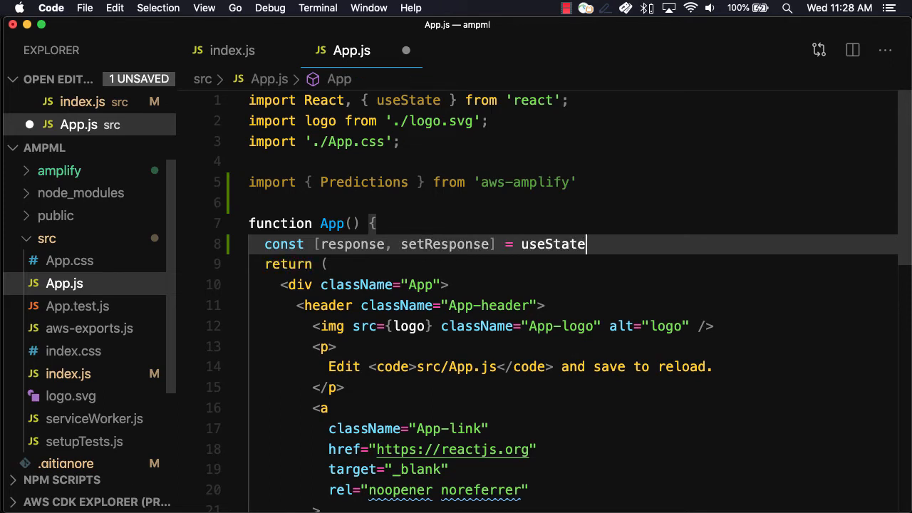
text(("Read")
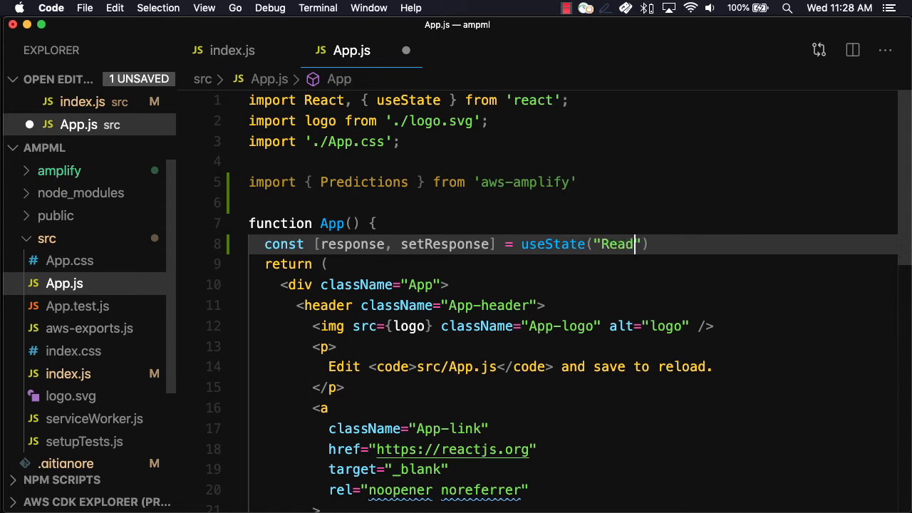
text(y to translat)
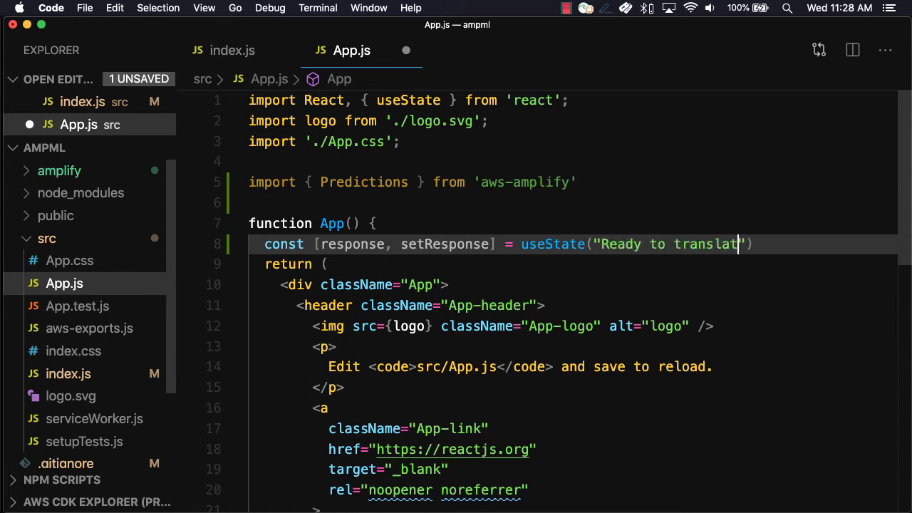
text(e...)
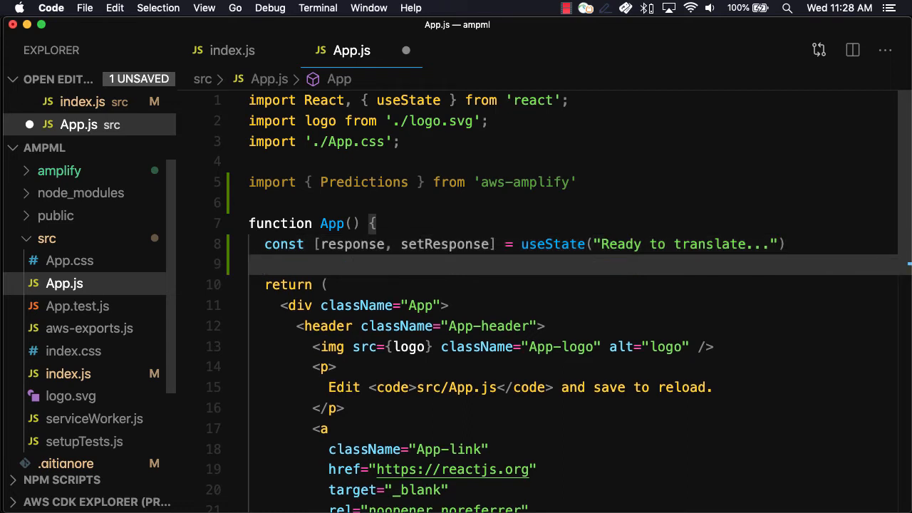
text(const [text, update)
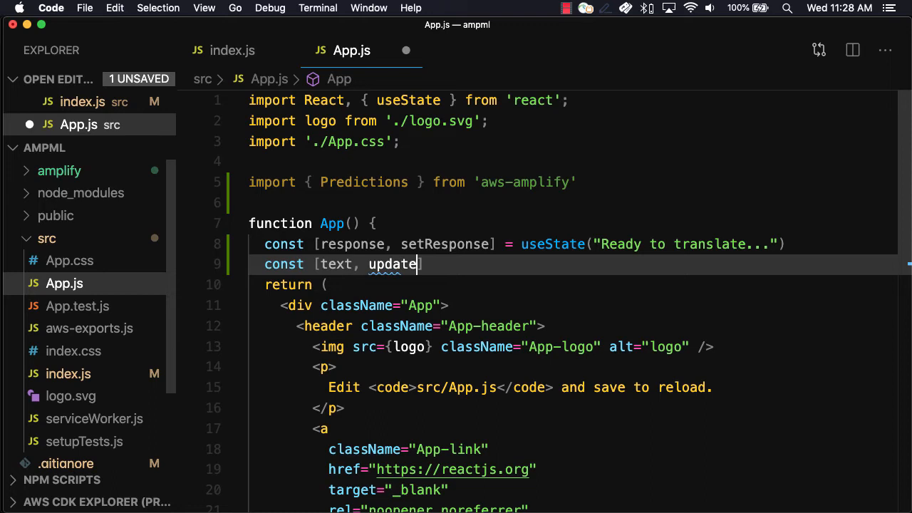
text(Text] =)
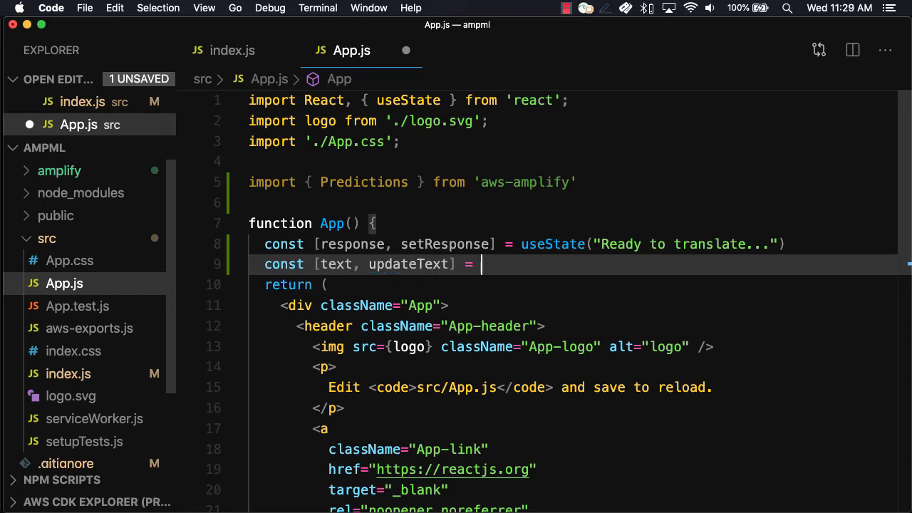
text(useState())
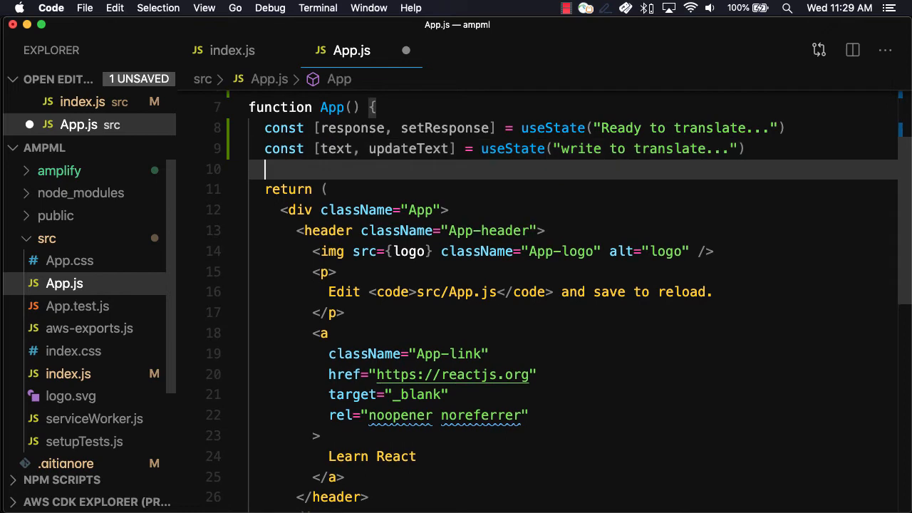
- Write async translate() awaiting Predictions.convert with translateText source text
text(async func)
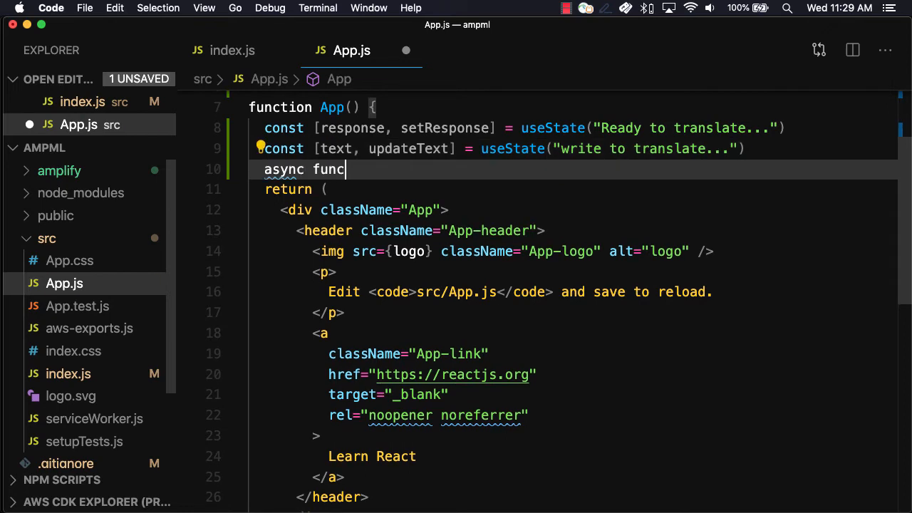
text(tion translate() {)
text(const d)
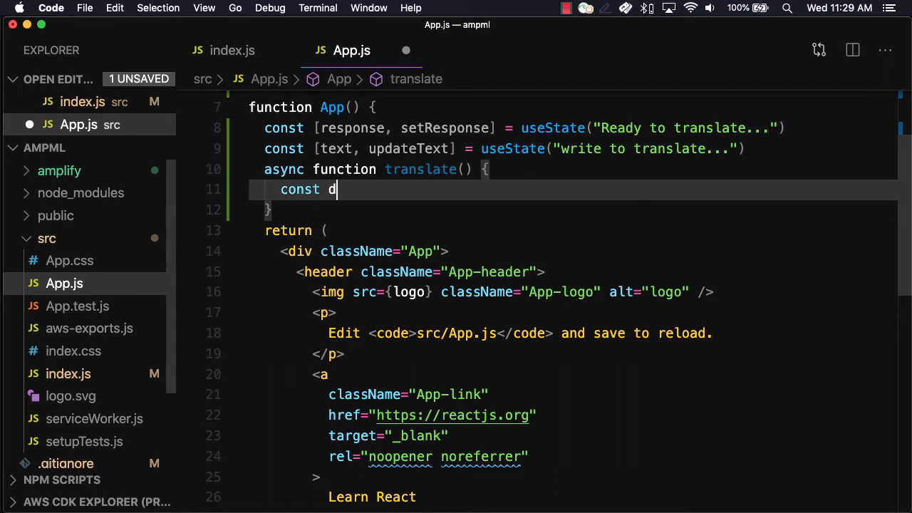
text(ata = awa)
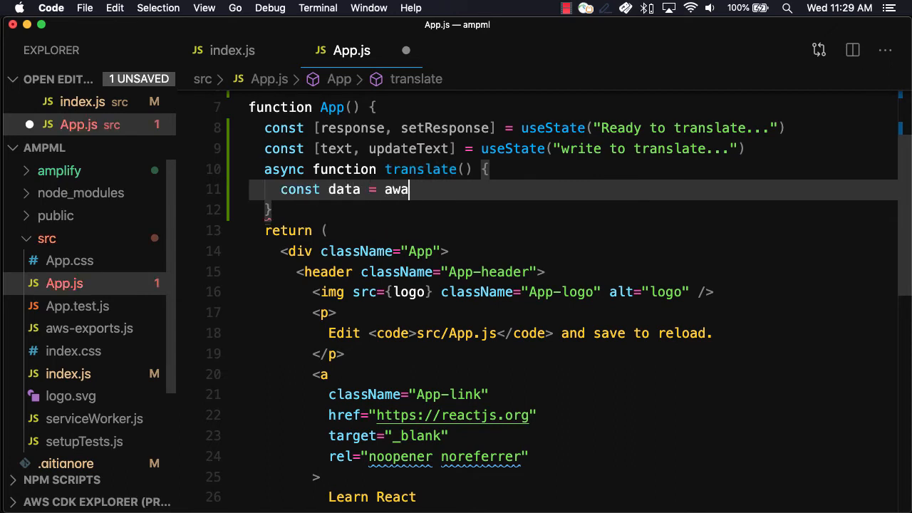
text(it Predictions)
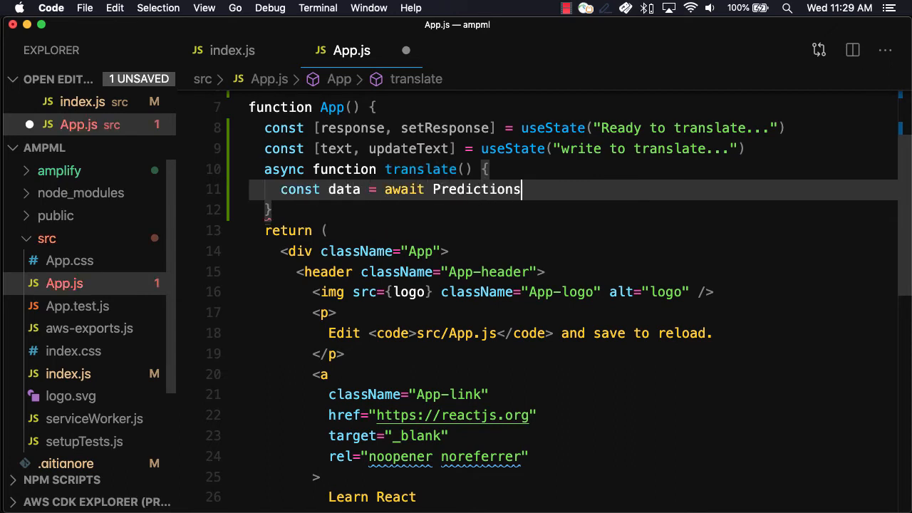
text(.convert()
text(translateText:)
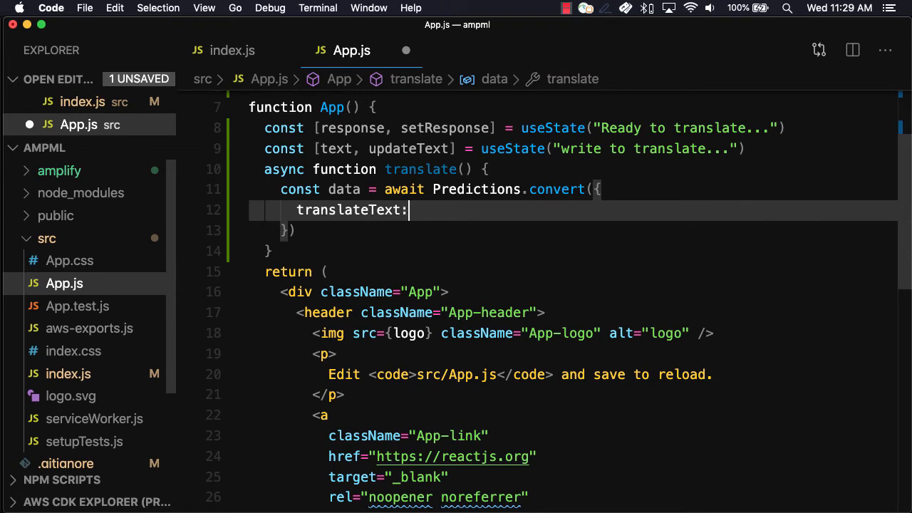
text({ source: {})
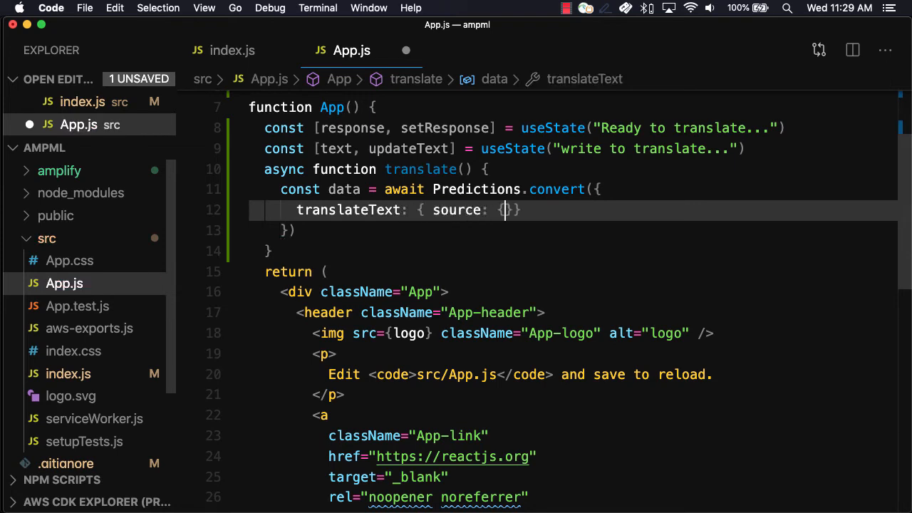
text(text)
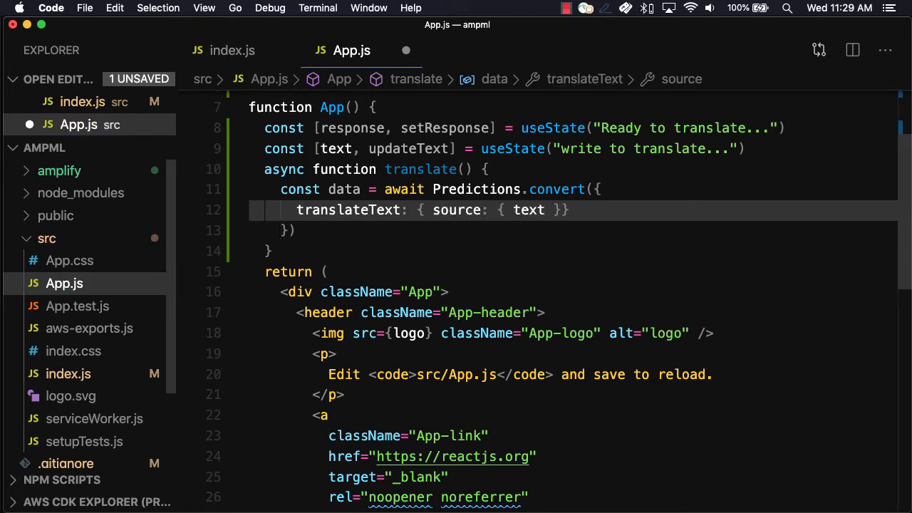
- Set the response to data.text after the convert call
click(297, 230)
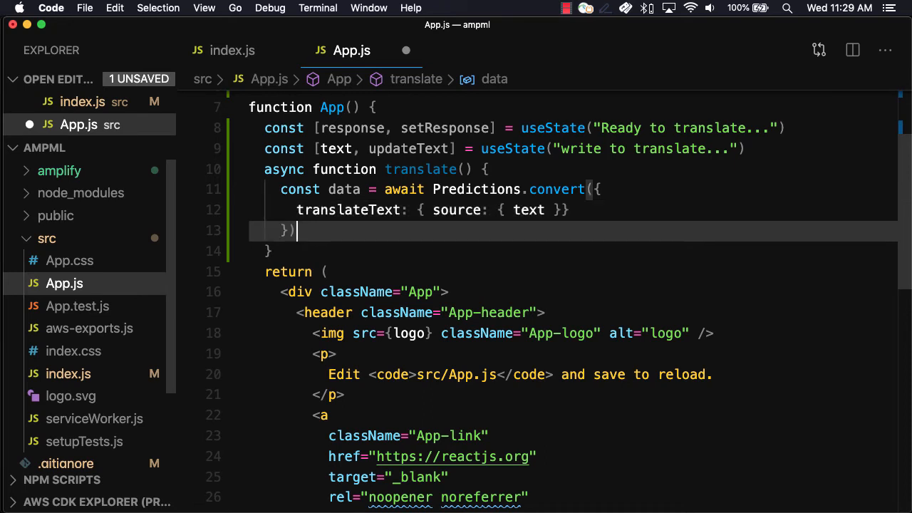
text(setRe)
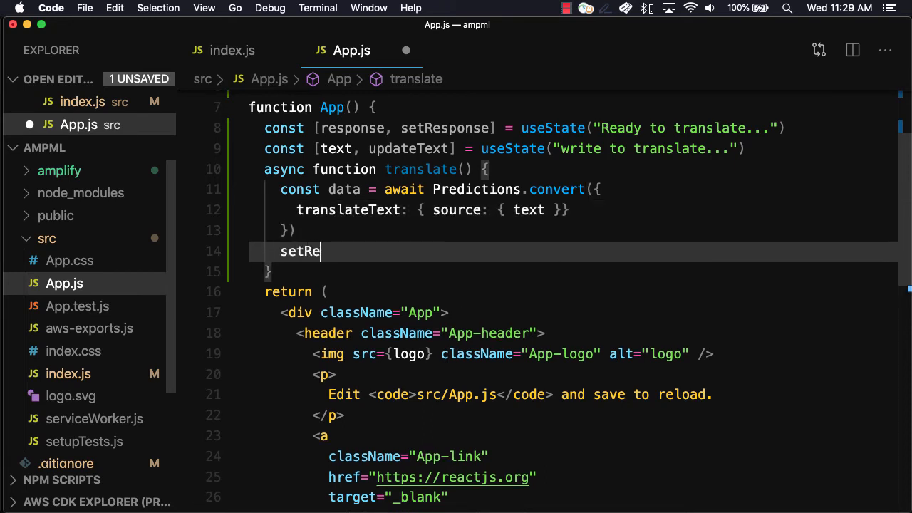
text(sponse(data)
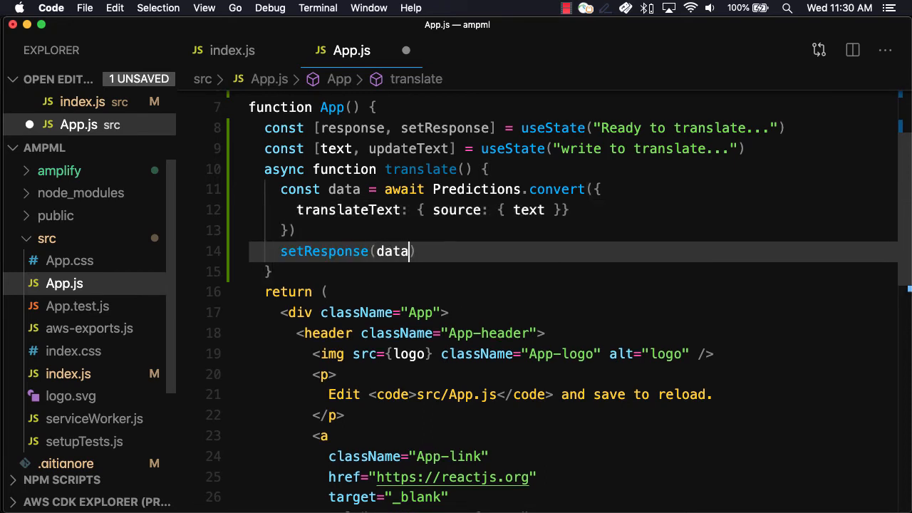
text(.text)
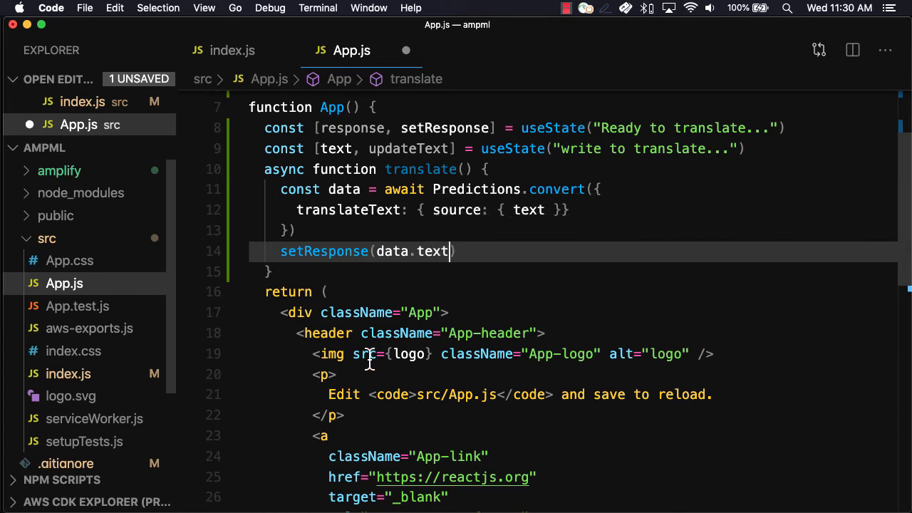
mouse_move(317, 395)
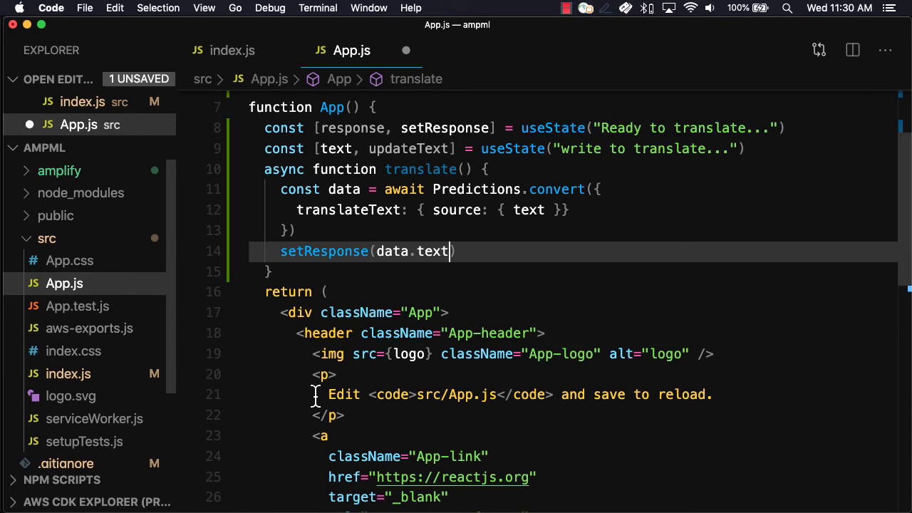
scroll(down, 3)
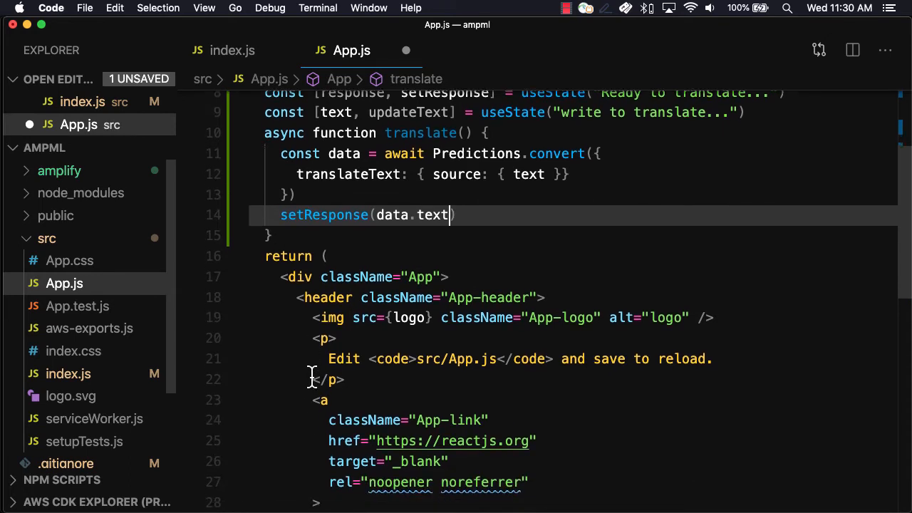
scroll(down, 3)
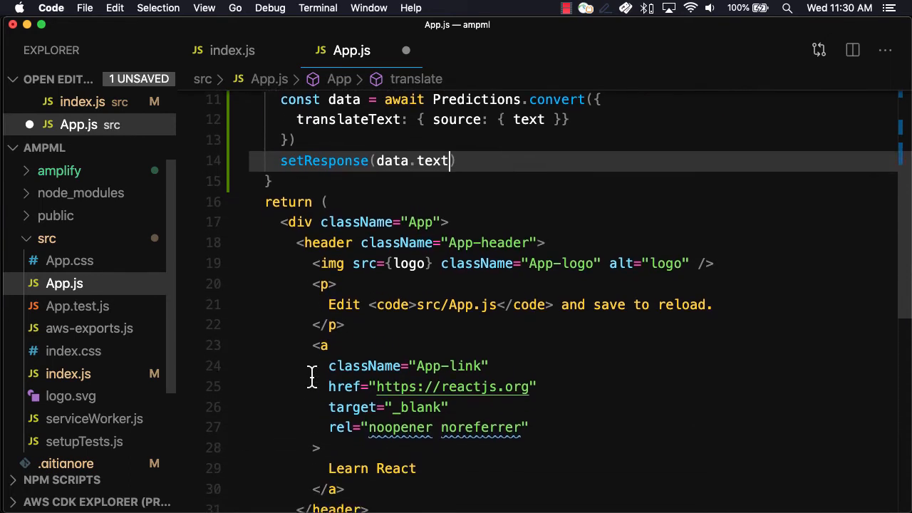
scroll(down, 3)
text(<inp)
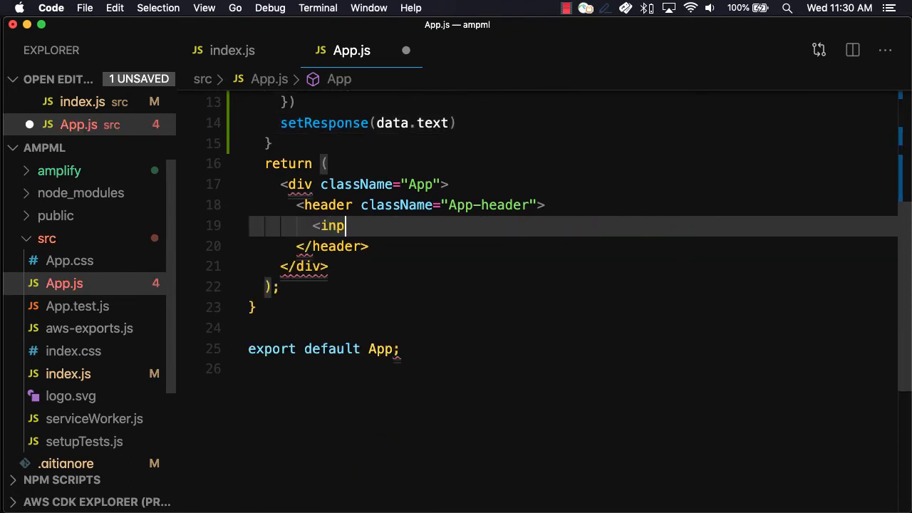
- Add an input with onChange updating text and value bound to text
text(ut/>)
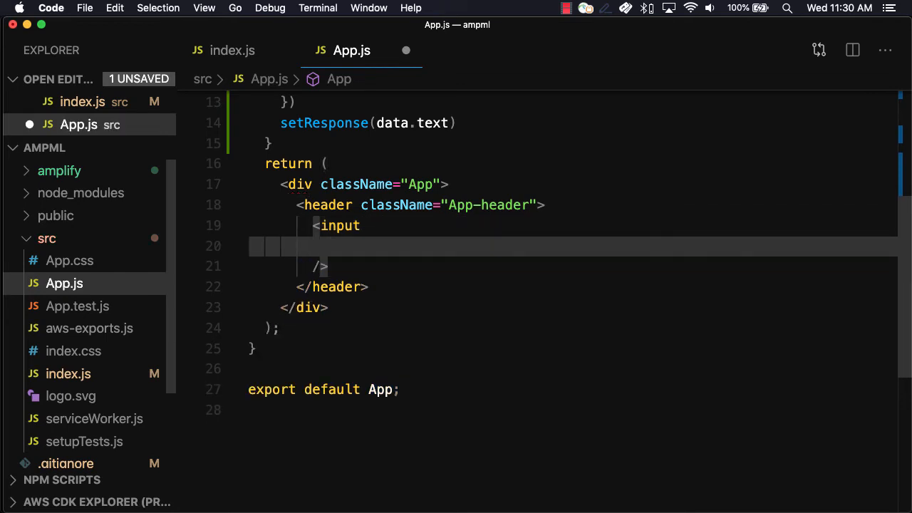
text(onChange={})
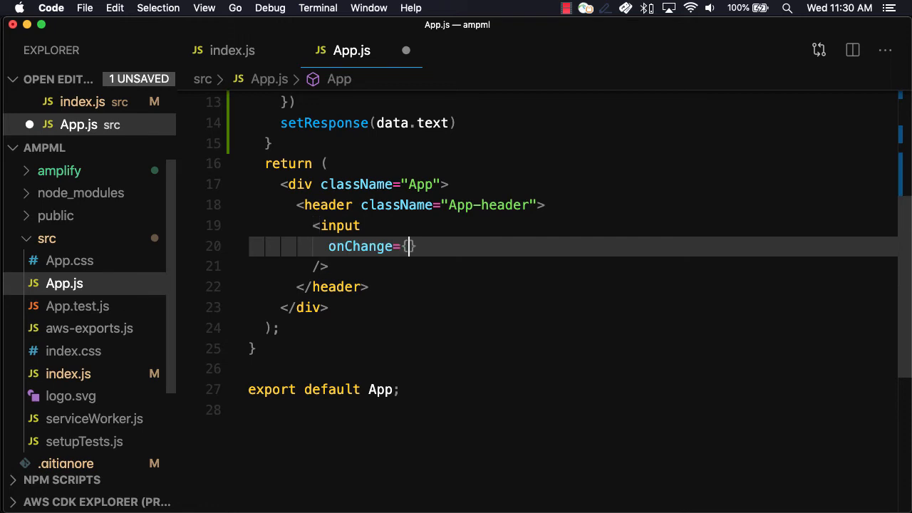
text(e => updateText(e)
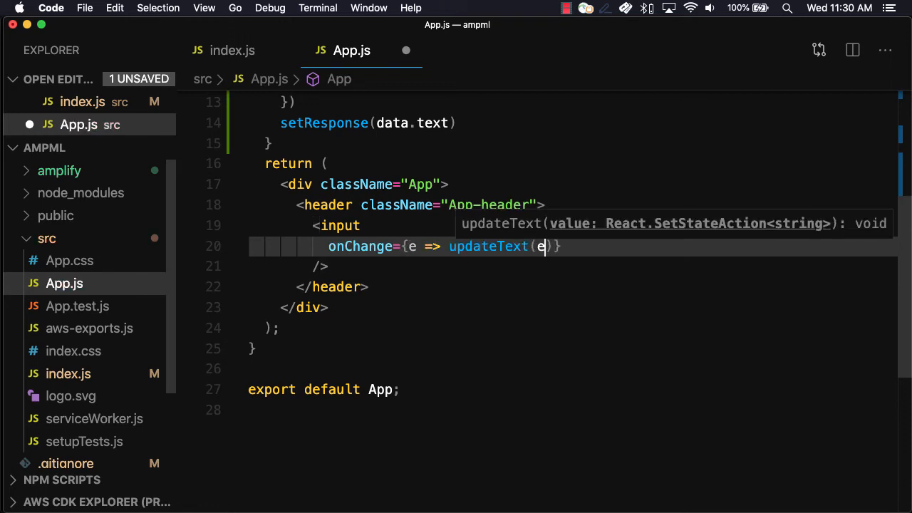
text(.target.)
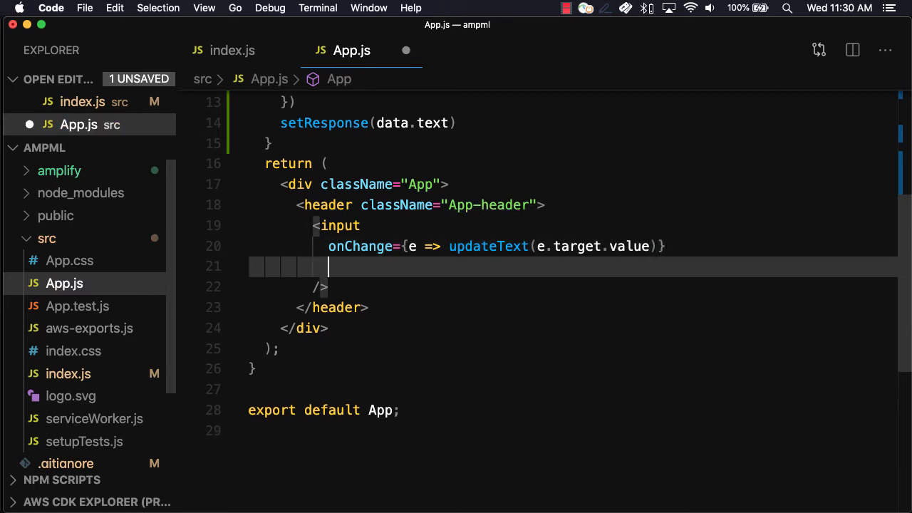
text(value={})
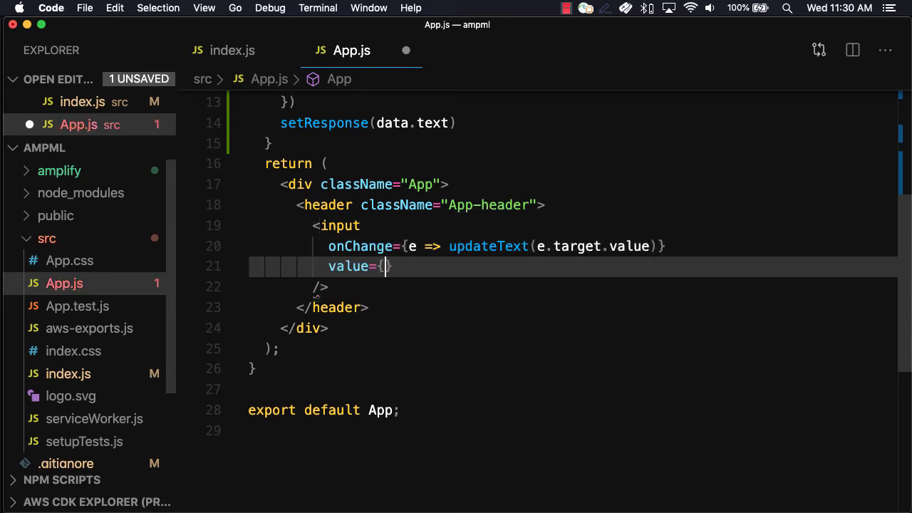
text(text)
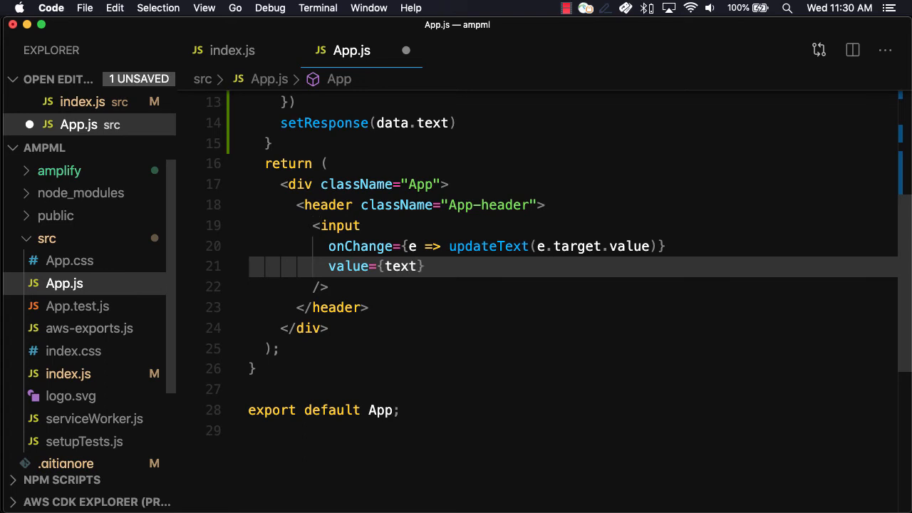
- Add a Translate button calling translate and a paragraph showing {response}
click(425, 266)
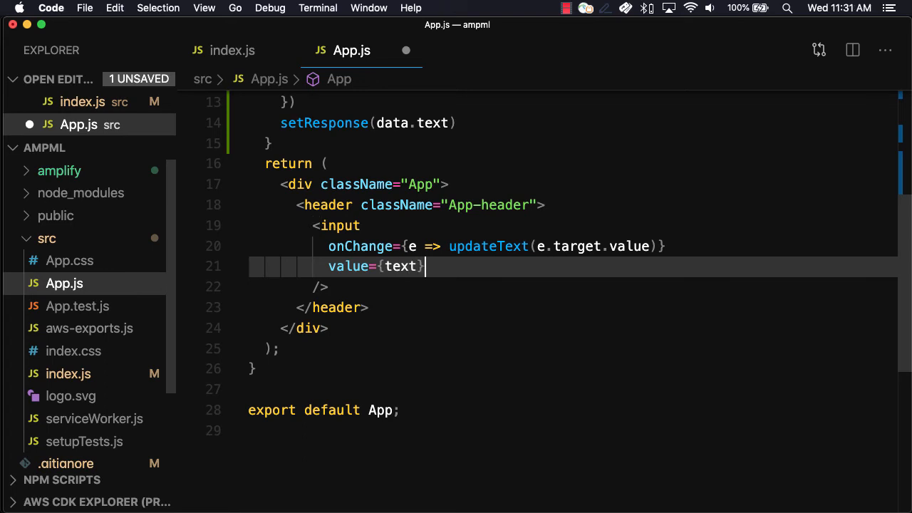
key(Enter)
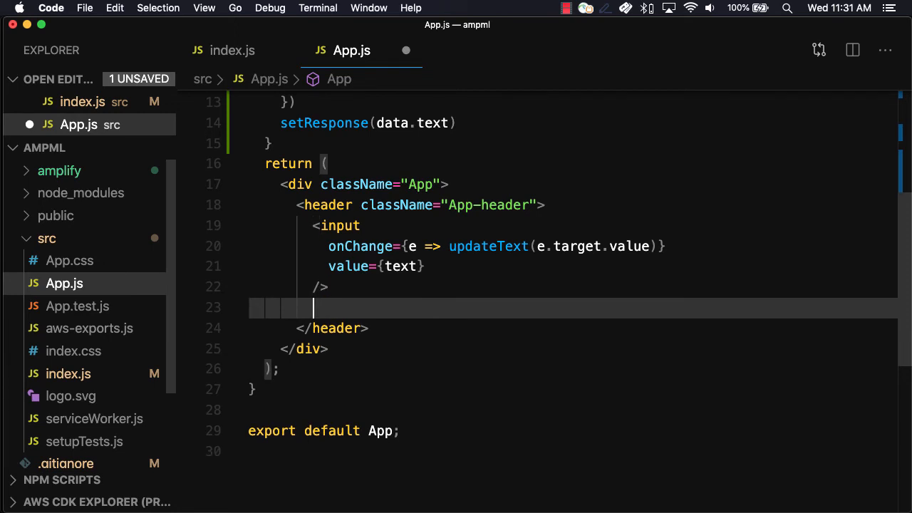
text(<button></button>)
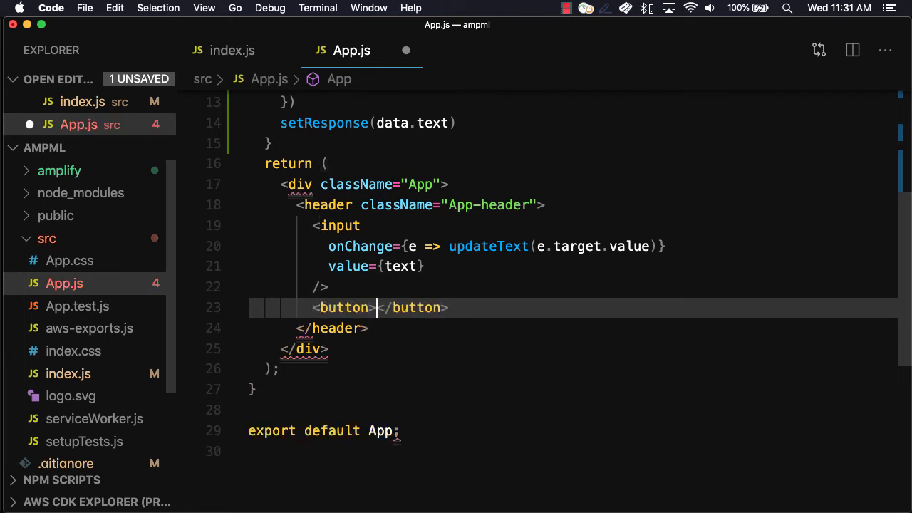
text(Translate)
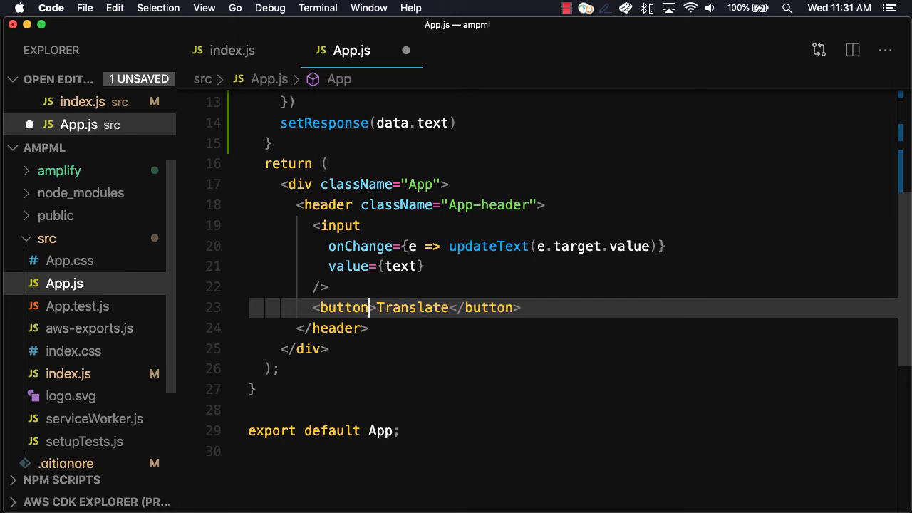
text(onClick={t)
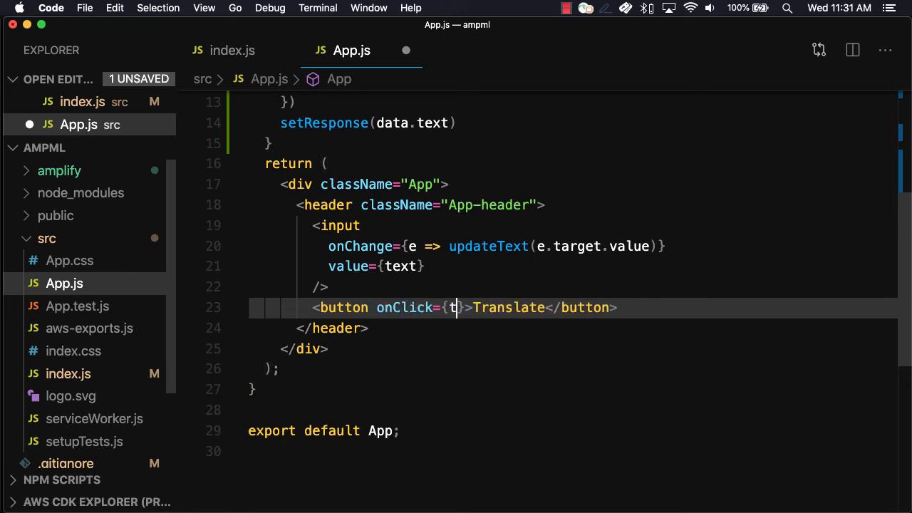
text(ranslate)
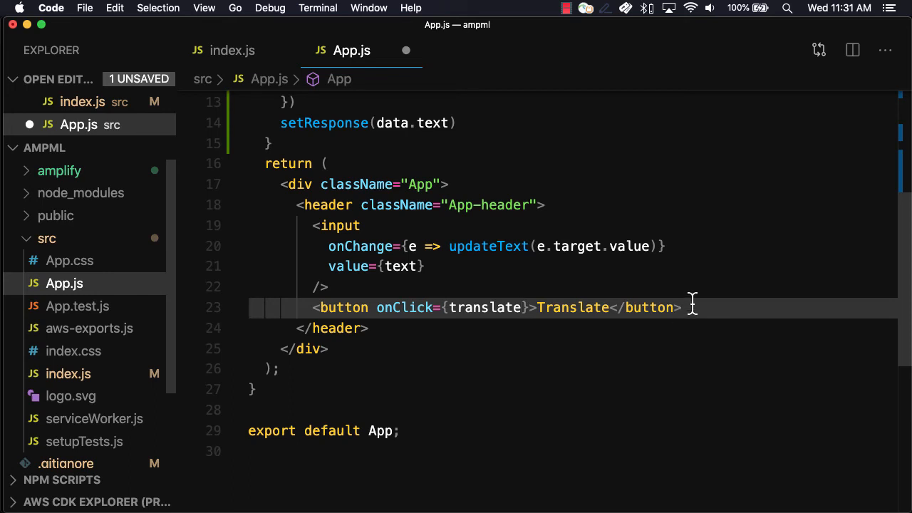
text(<p></p>)
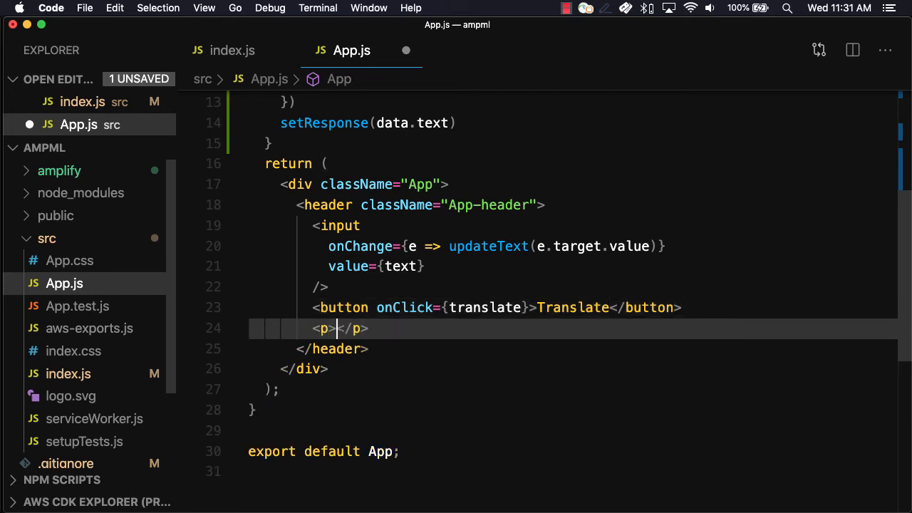
text({response})
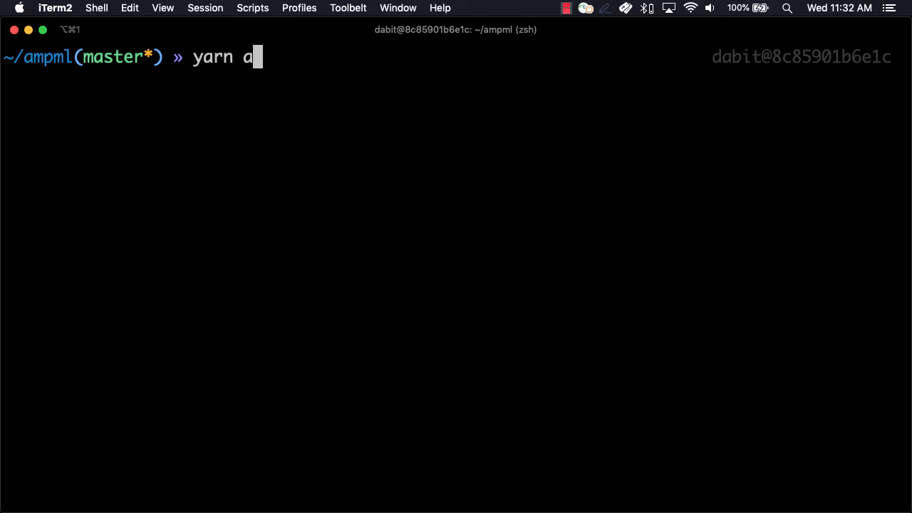
- Install aws-amplify with yarn and start the dev server with npm start
text(dd aws-amplify)
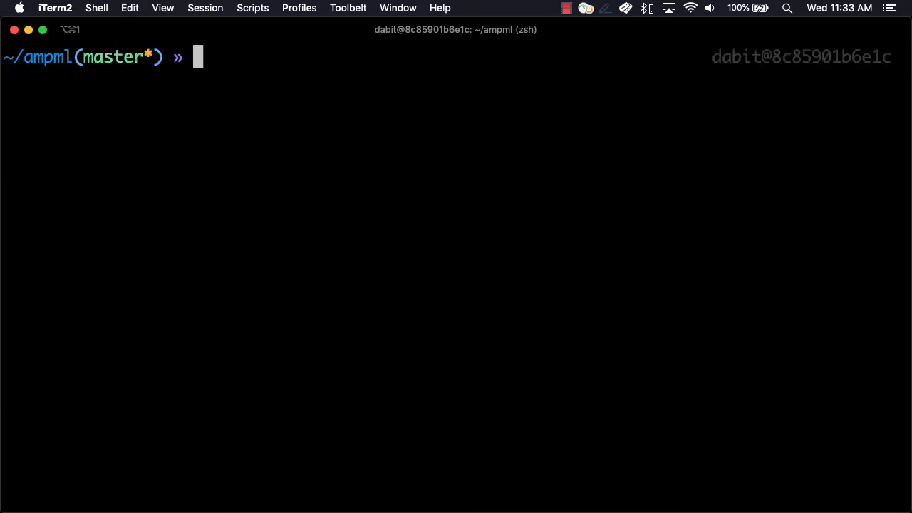
text(npm start)
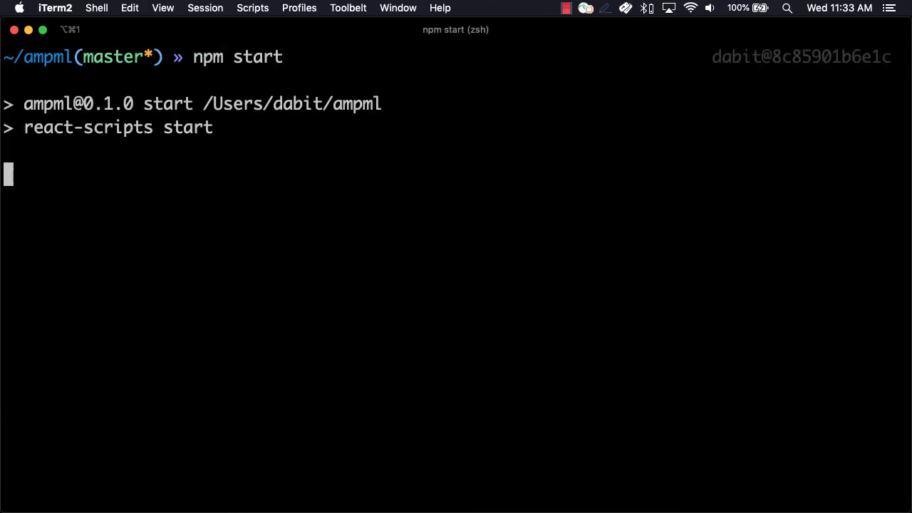